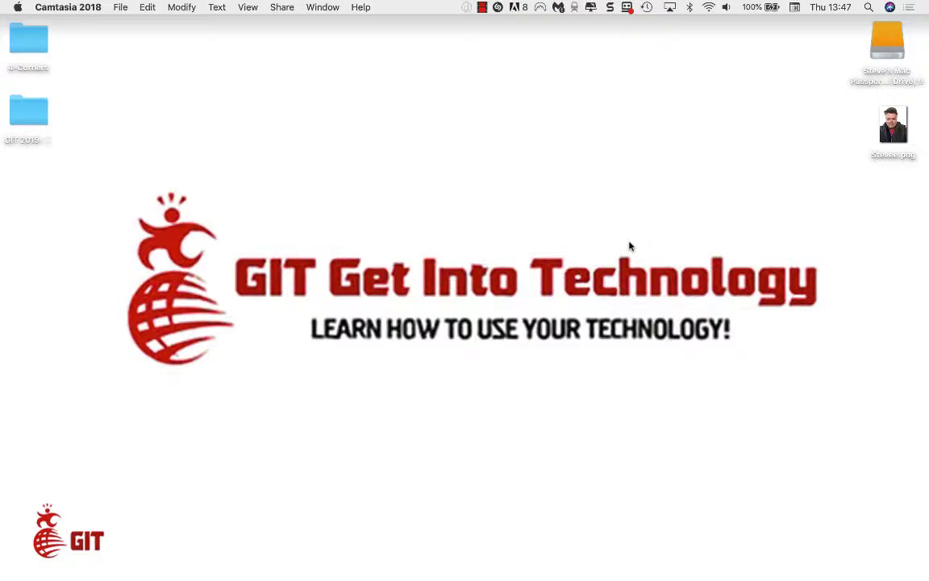
mouse_move(629, 246)
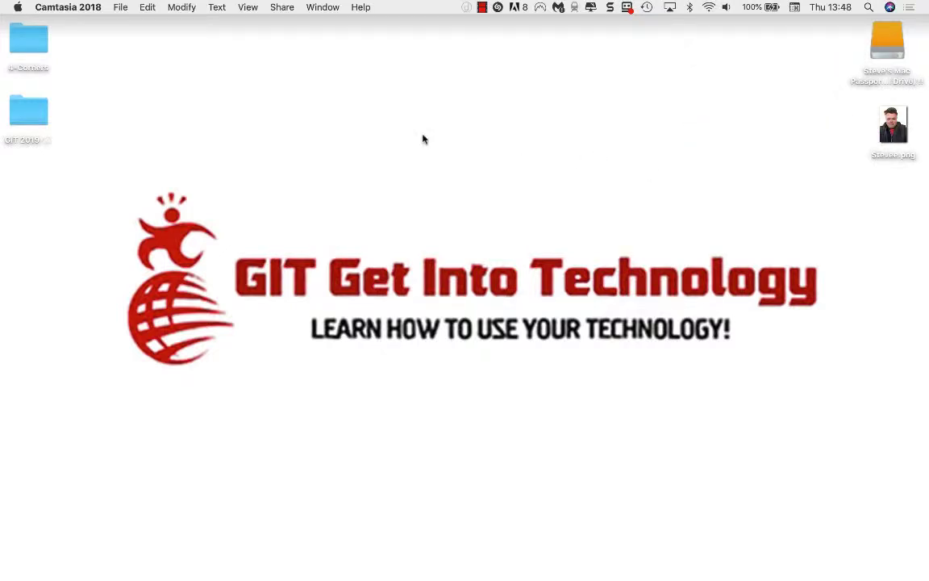
Sort the desktop icons by Name from the desktop context menu.
right_click(423, 139)
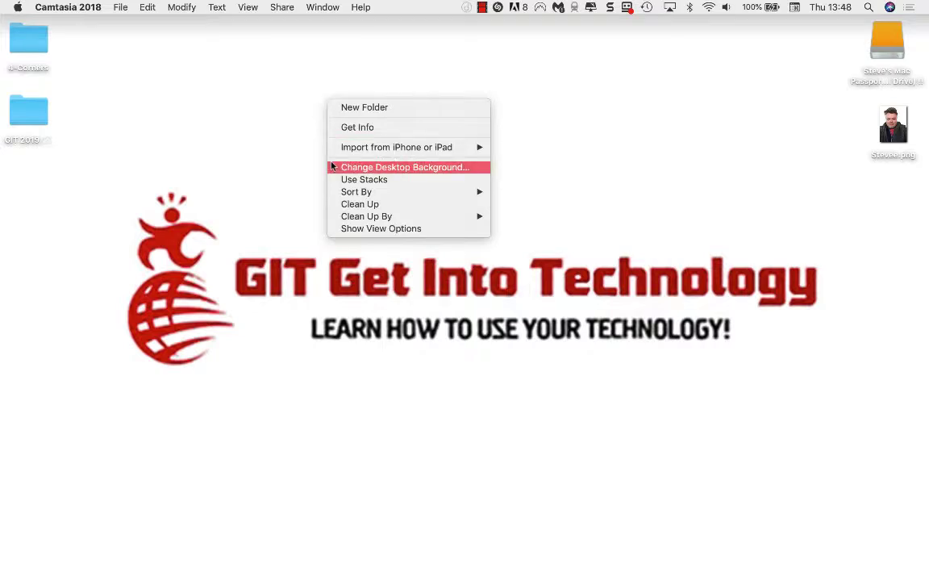
mouse_move(357, 191)
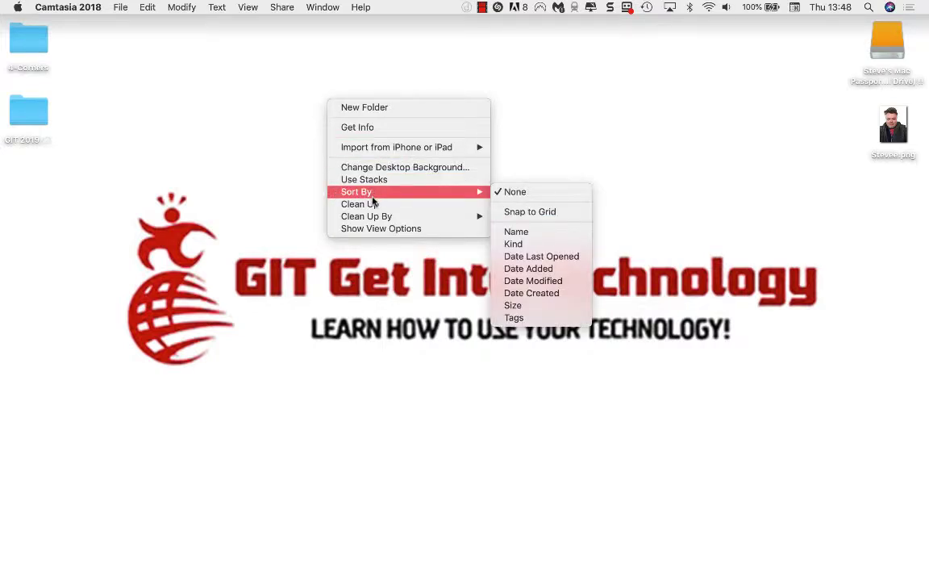
mouse_move(497, 188)
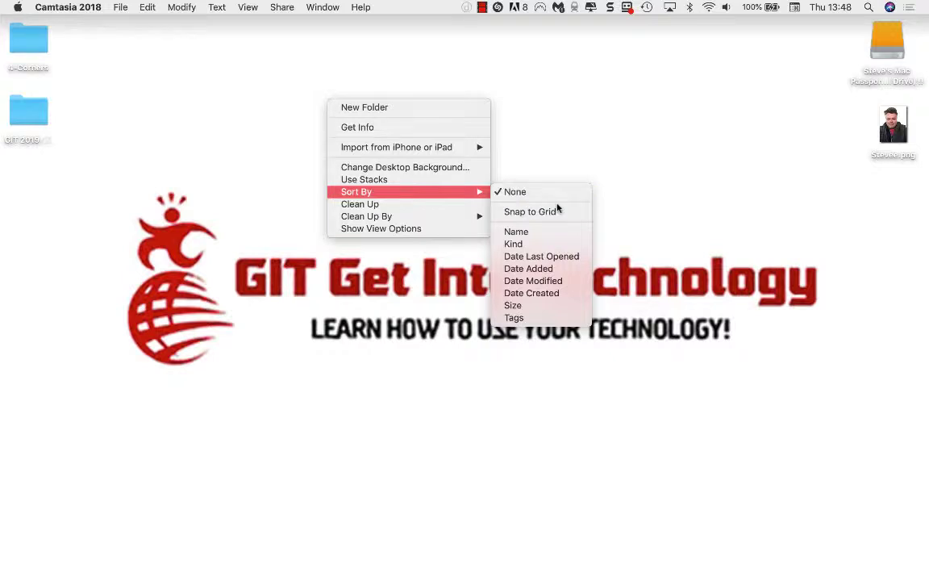
mouse_move(533, 236)
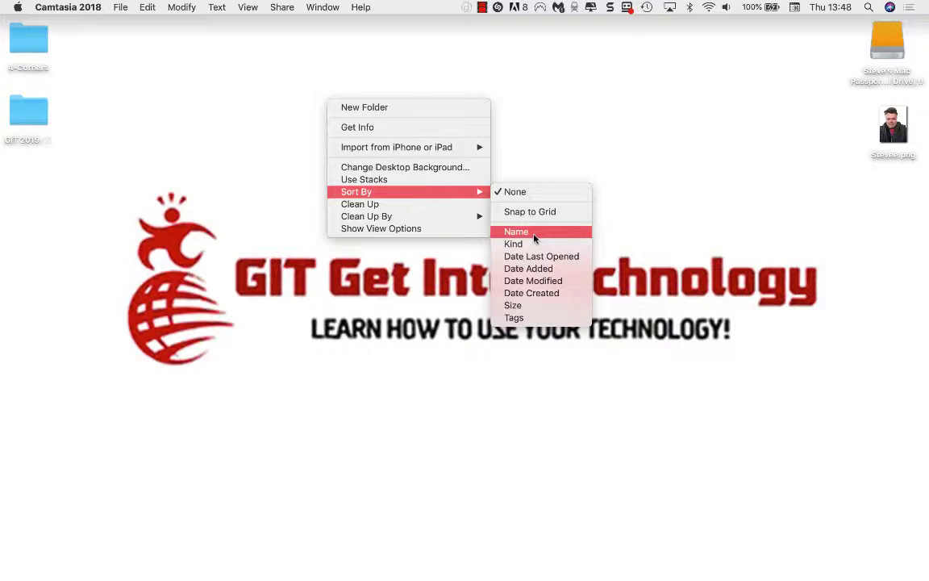
click(516, 232)
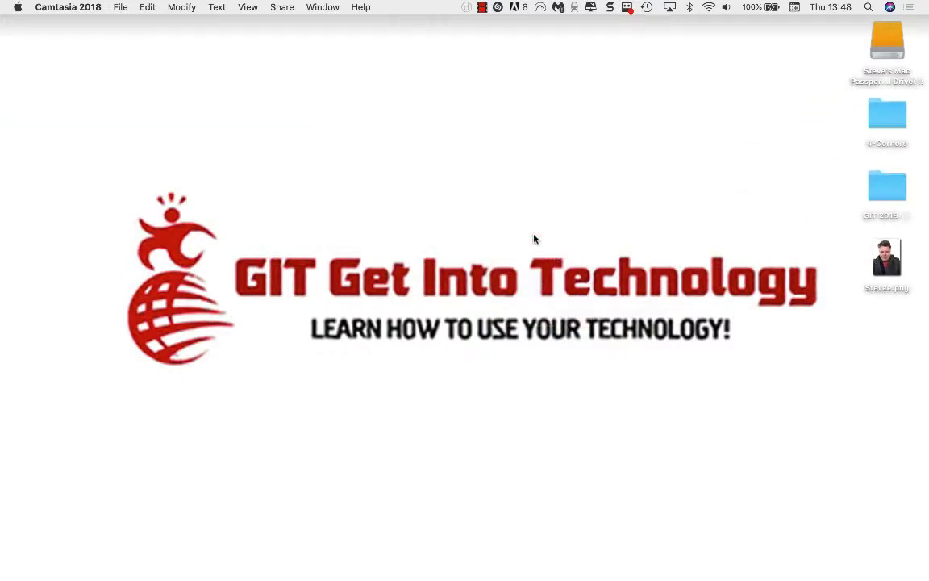
mouse_move(616, 213)
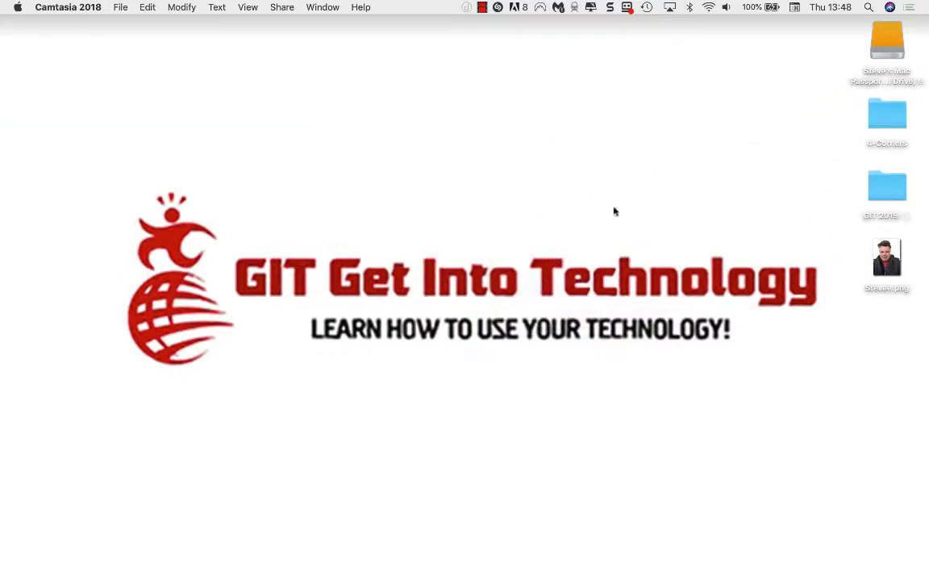
Re-sort the desktop icons by Date Added so the picture moves above the second folder.
right_click(616, 212)
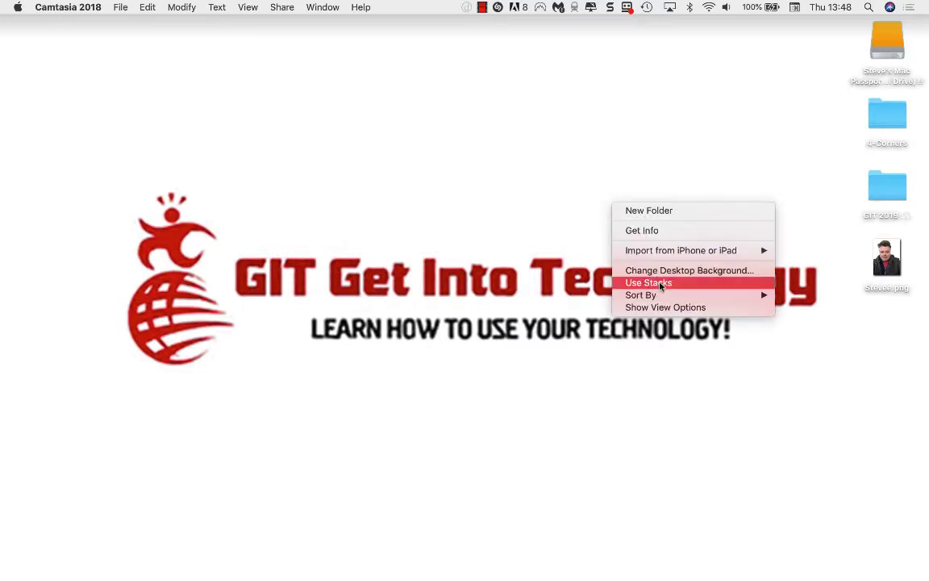
mouse_move(640, 293)
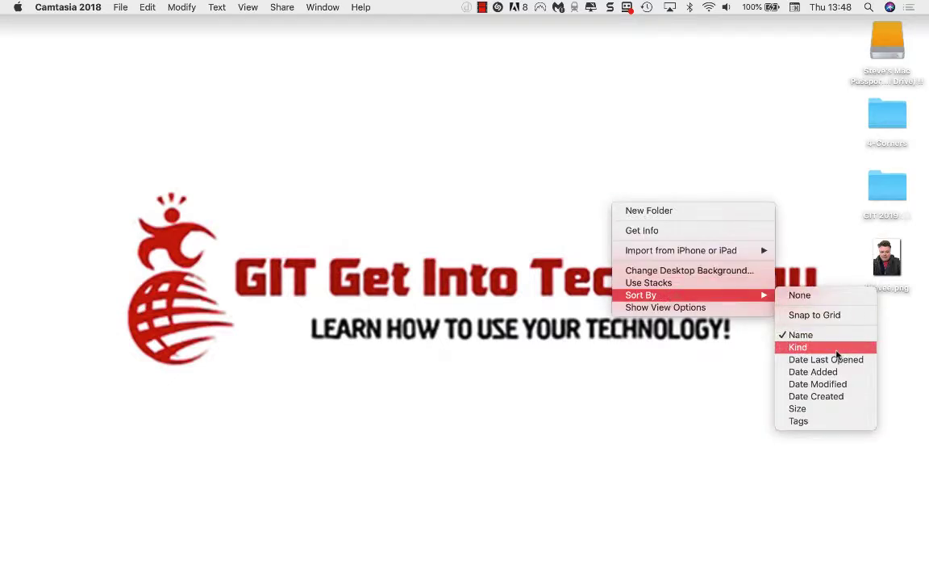
mouse_move(826, 358)
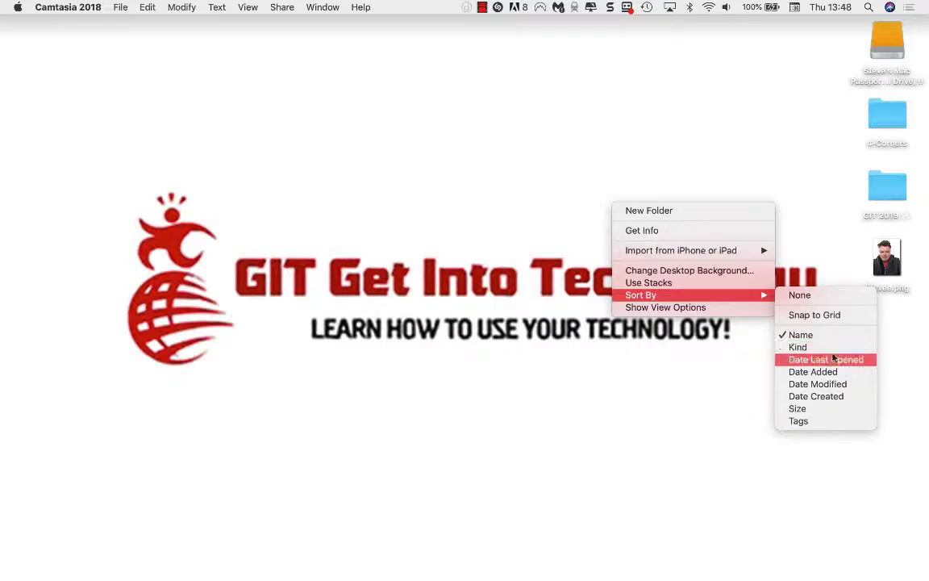
mouse_move(849, 364)
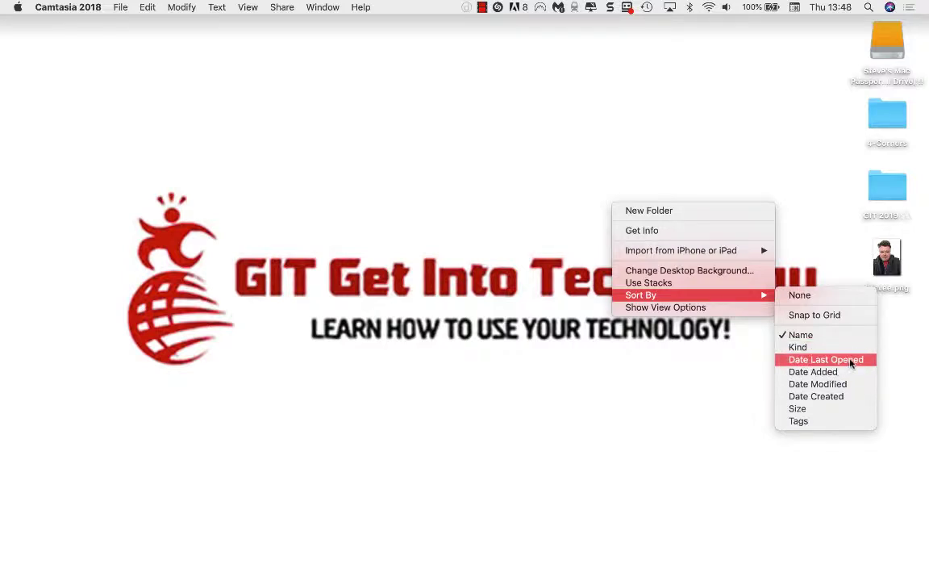
mouse_move(841, 384)
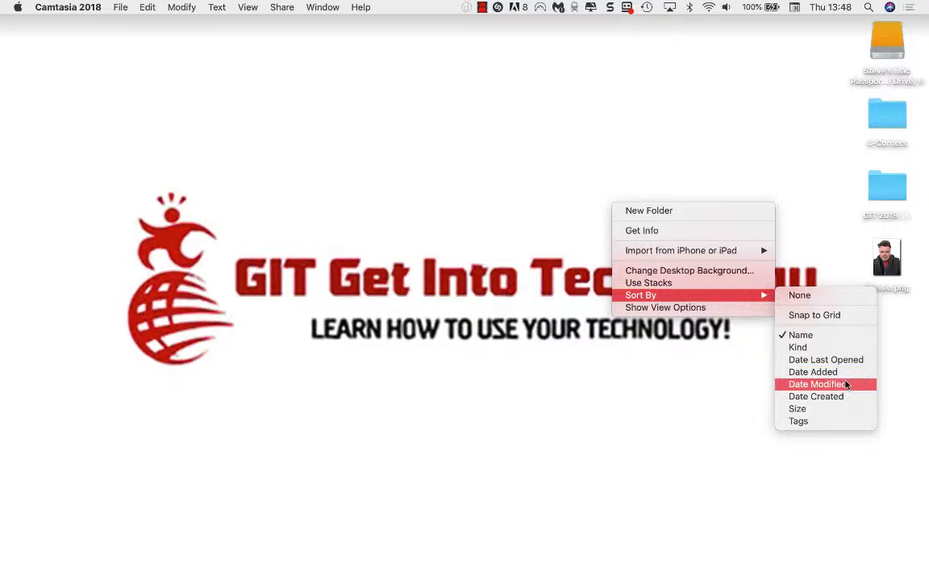
mouse_move(816, 396)
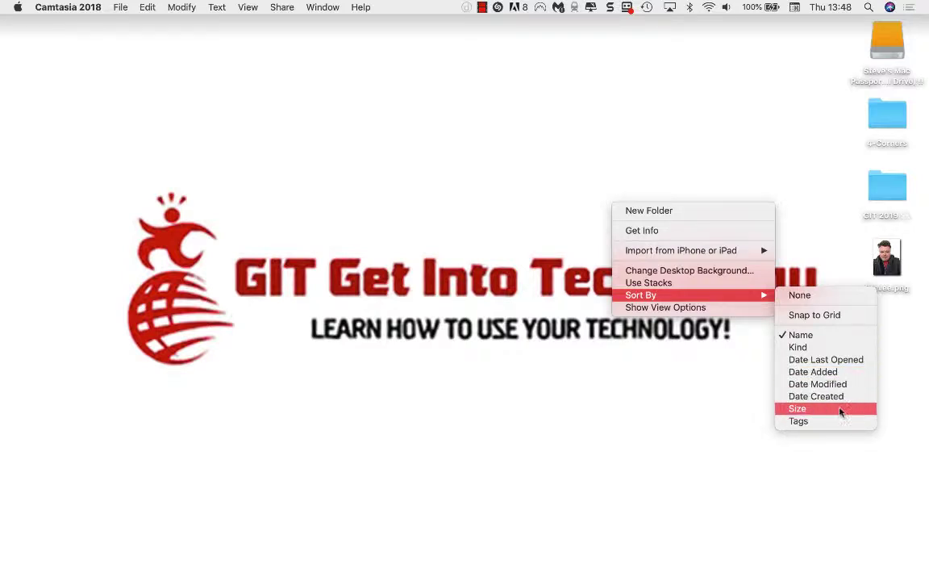
mouse_move(812, 371)
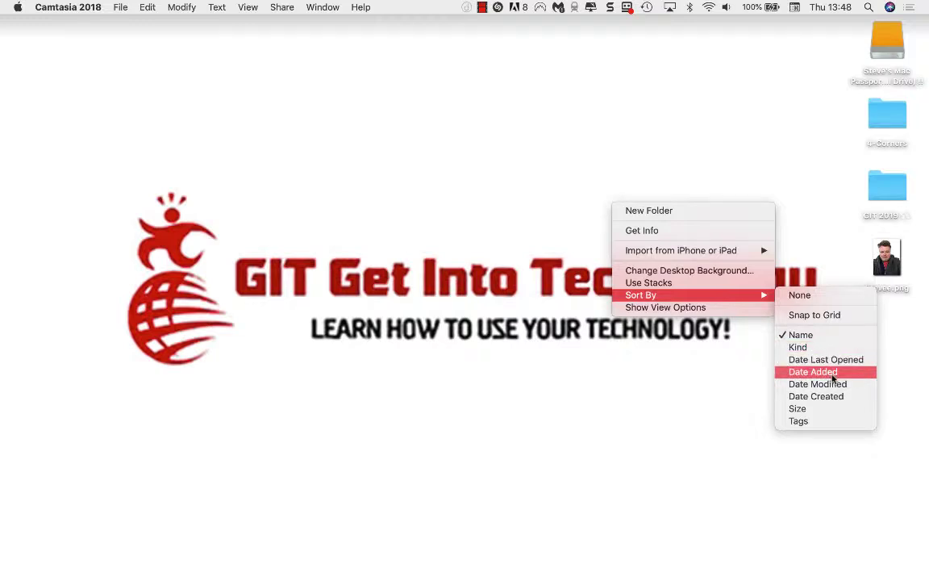
click(812, 371)
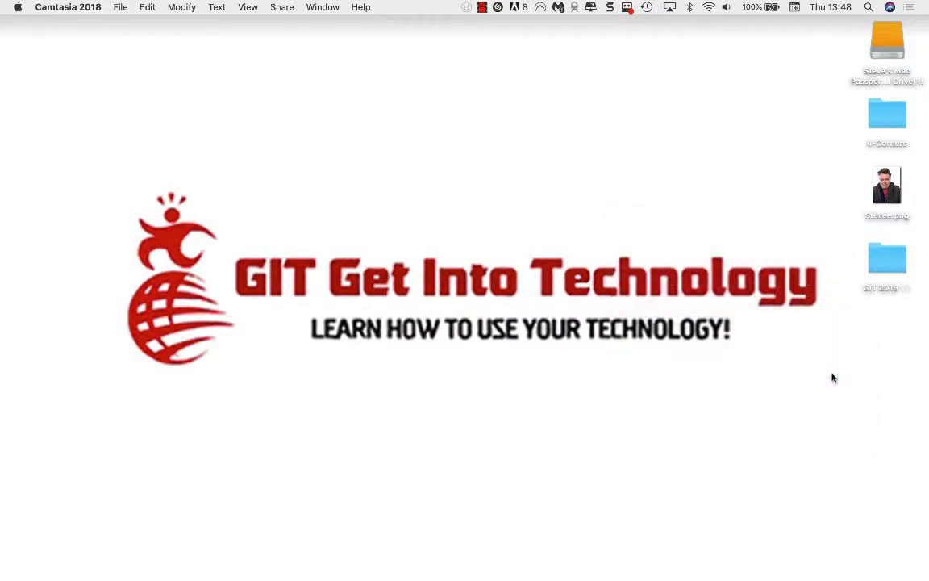
mouse_move(839, 328)
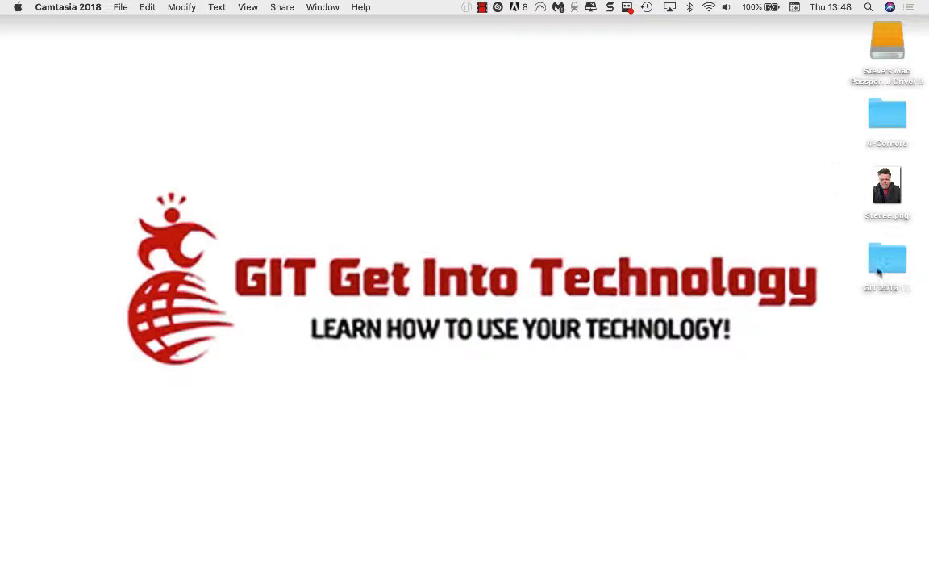
drag(887, 261, 26, 48)
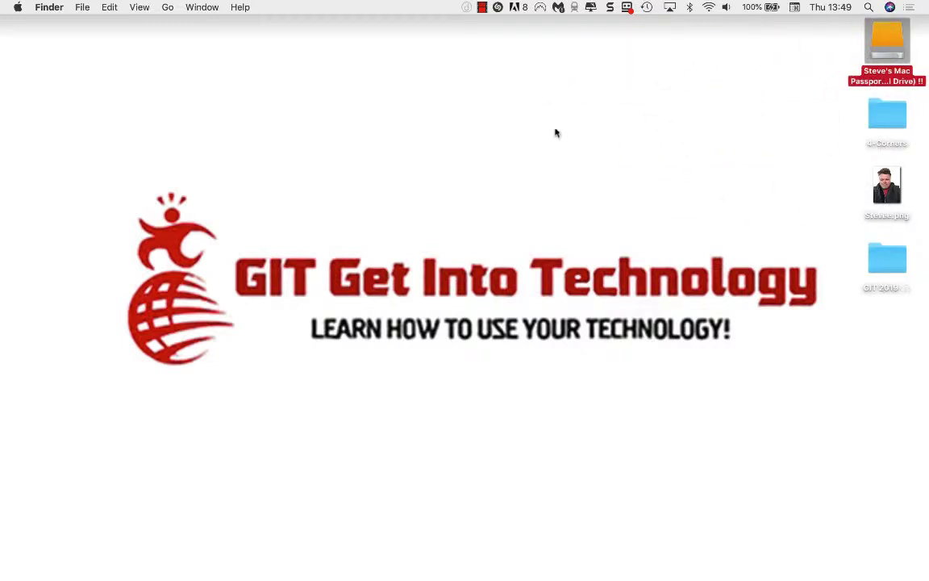
Turn desktop sorting off with Sort By > None.
right_click(555, 132)
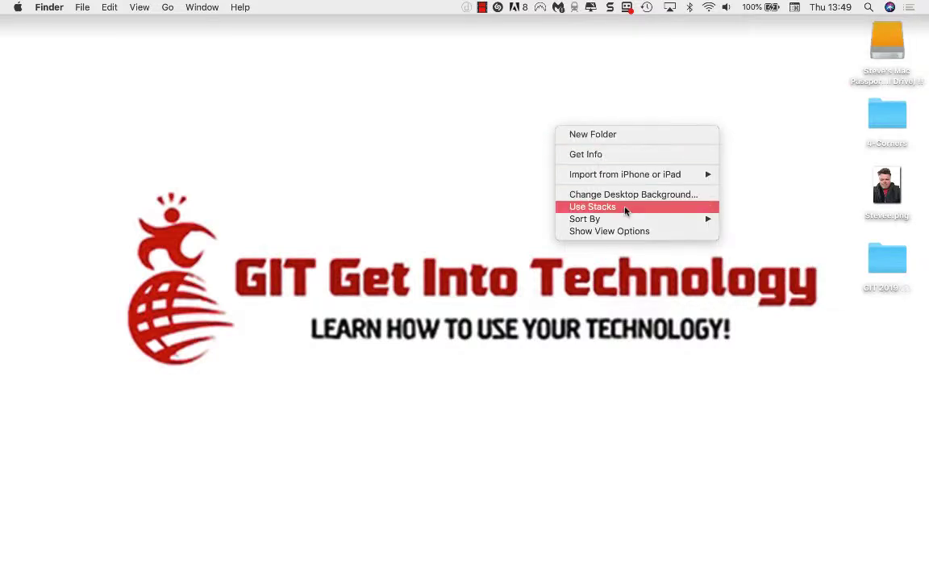
mouse_move(584, 219)
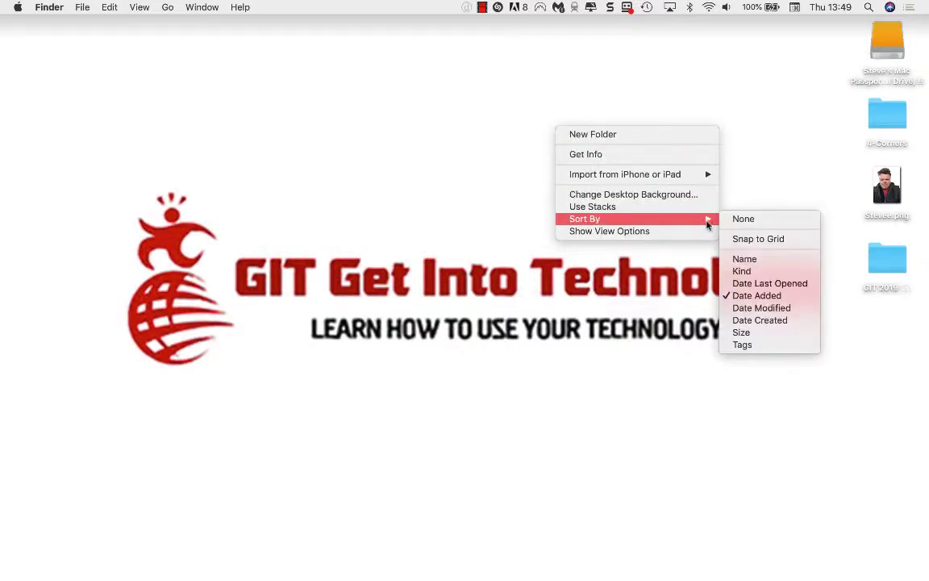
mouse_move(742, 220)
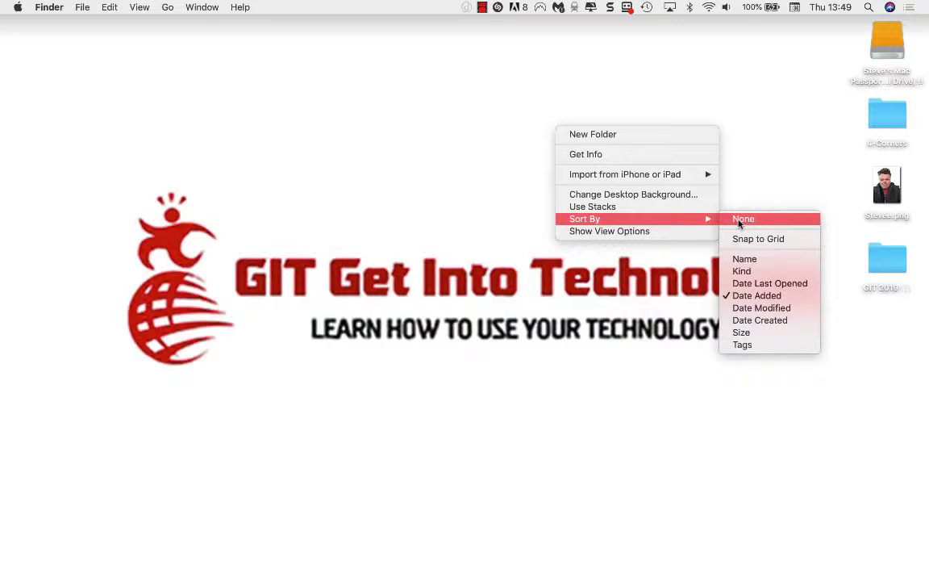
click(741, 219)
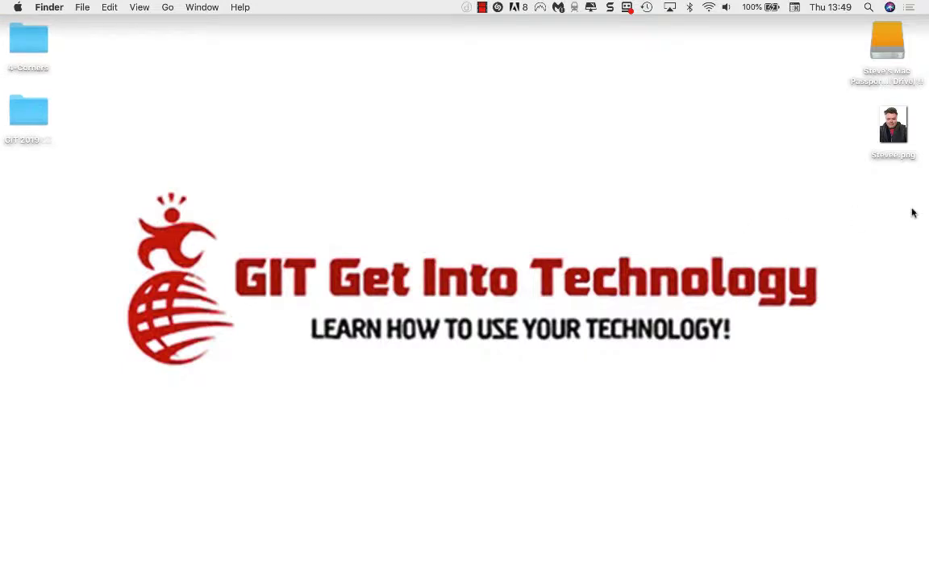
mouse_move(532, 174)
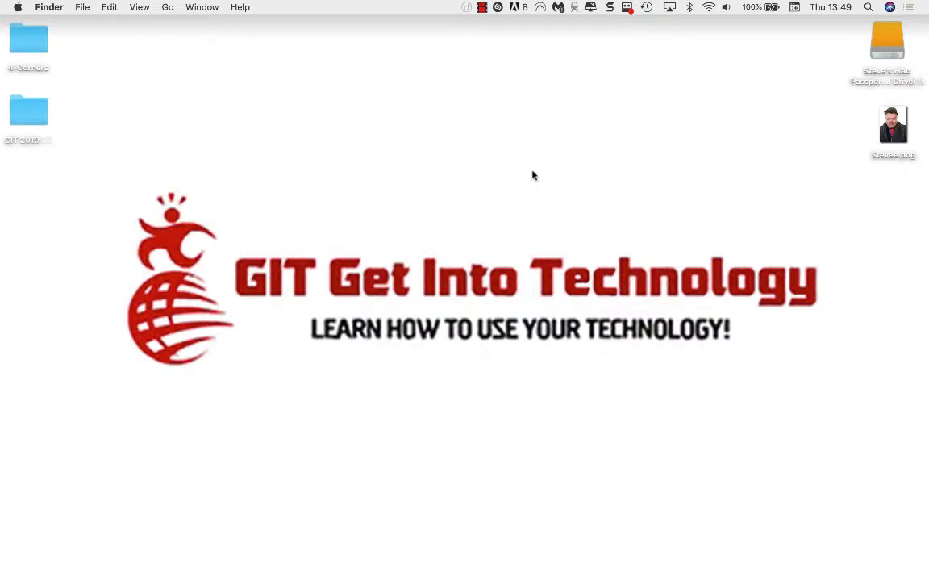
mouse_move(380, 123)
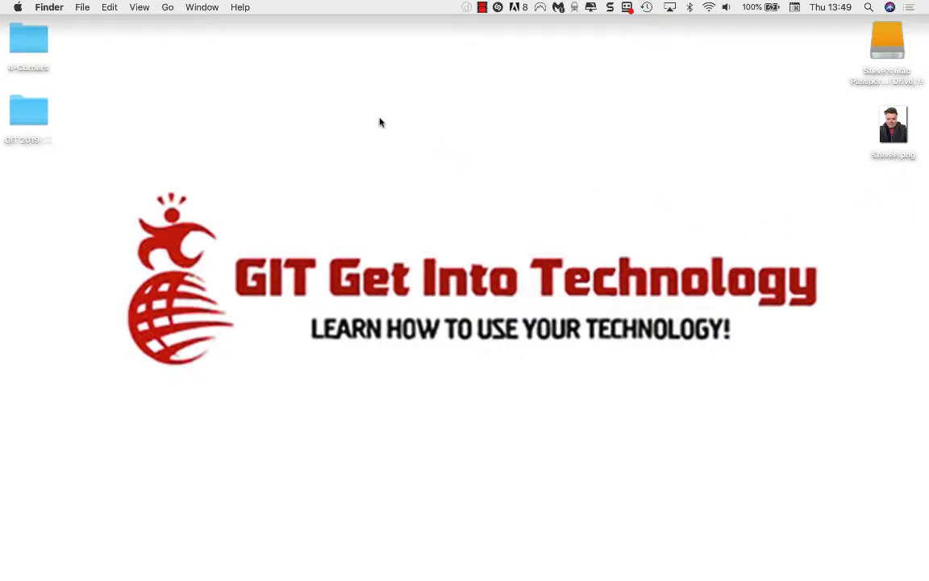
Clean Up the desktop so the icons snap onto the grid.
right_click(380, 122)
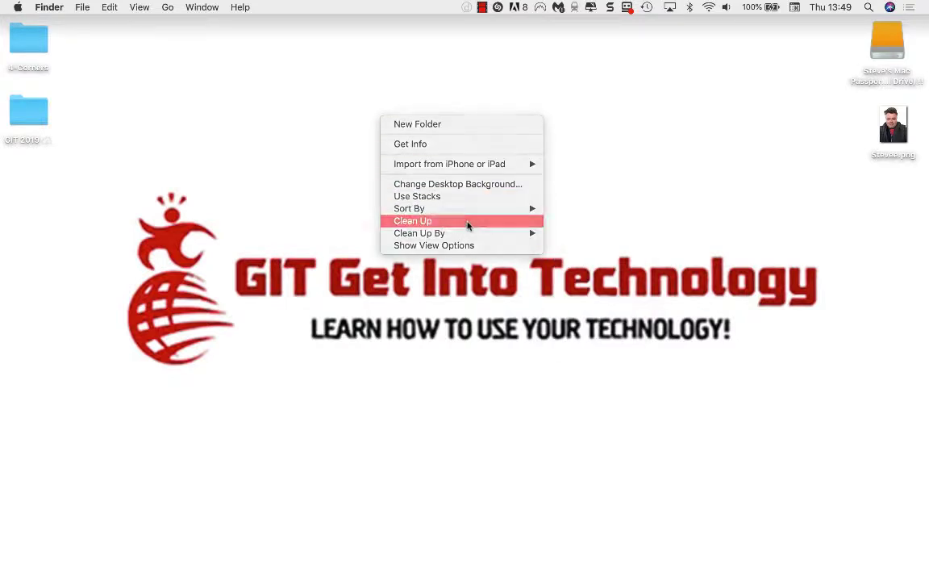
click(413, 219)
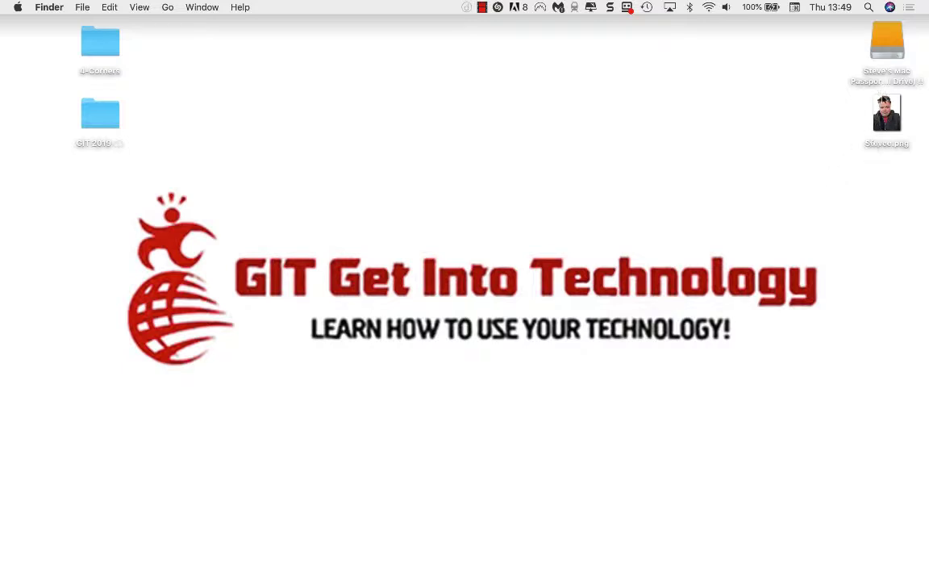
mouse_move(226, 108)
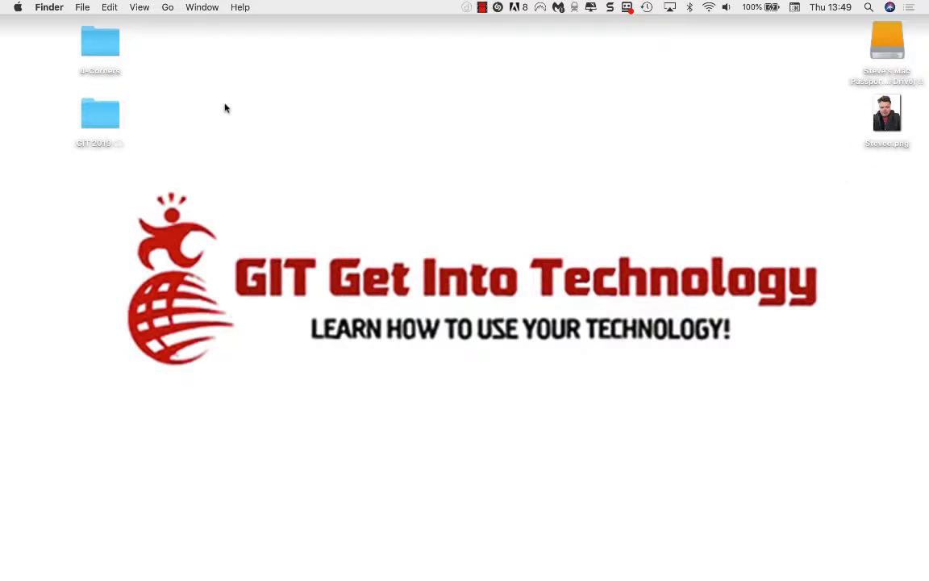
mouse_move(132, 133)
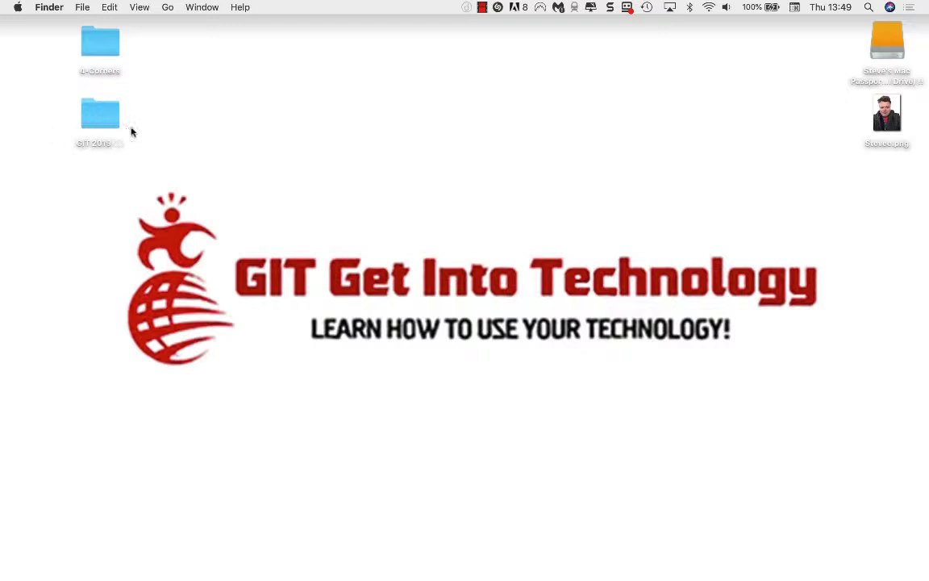
mouse_move(155, 37)
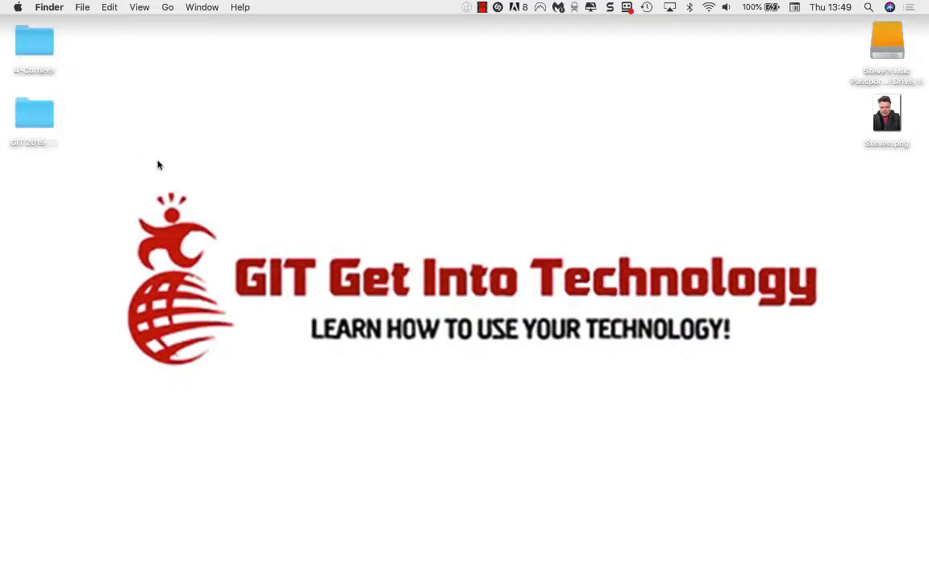
Clean Up the desktop icons by Name into one right-edge column.
right_click(158, 165)
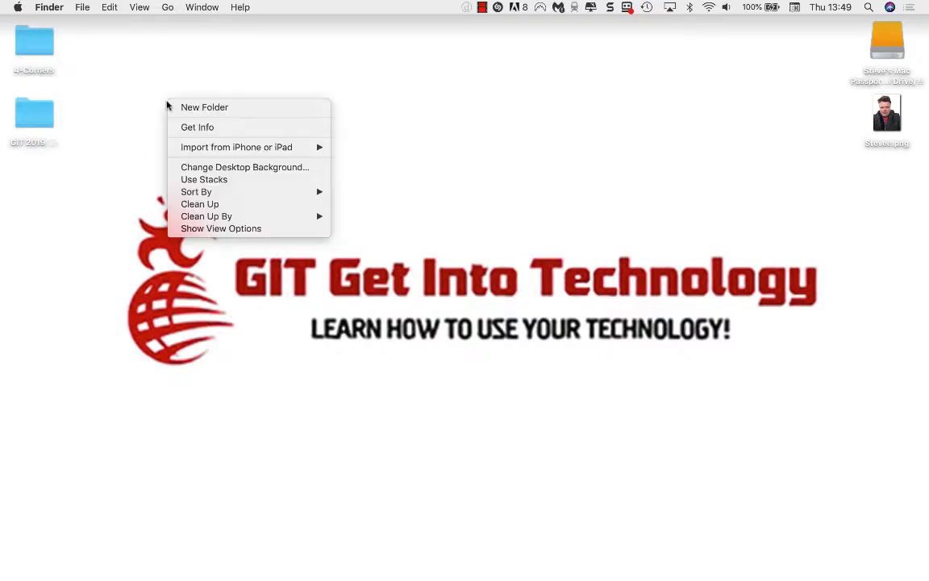
mouse_move(203, 179)
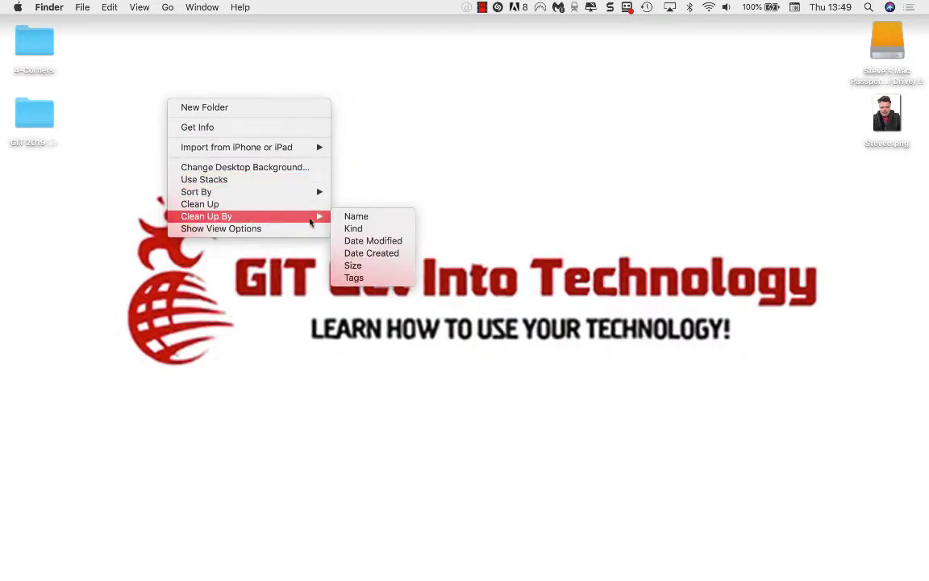
mouse_move(372, 240)
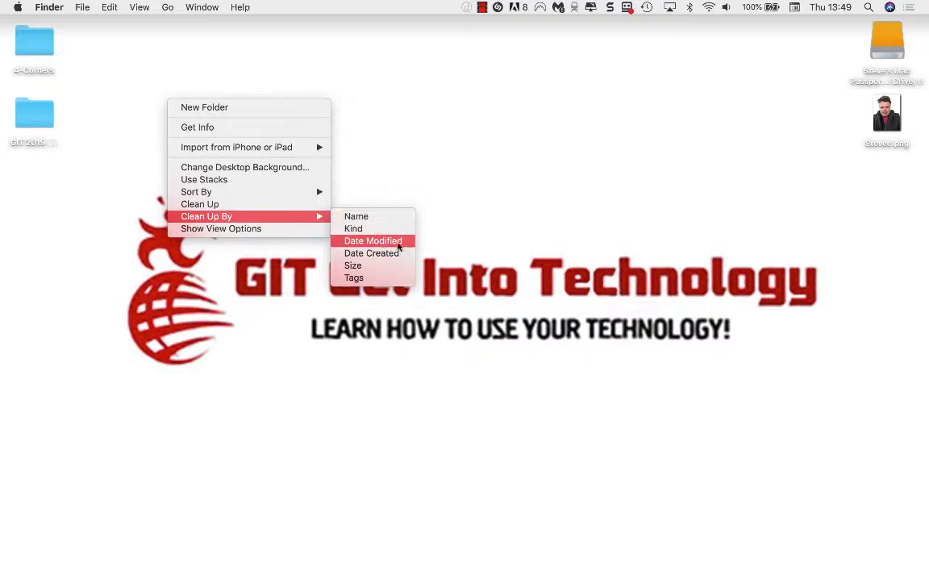
mouse_move(353, 277)
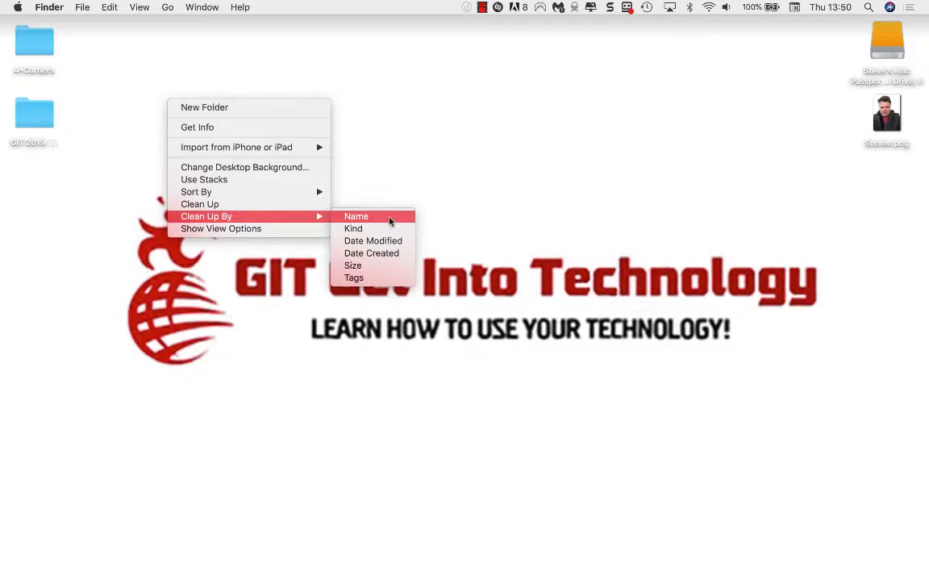
click(355, 217)
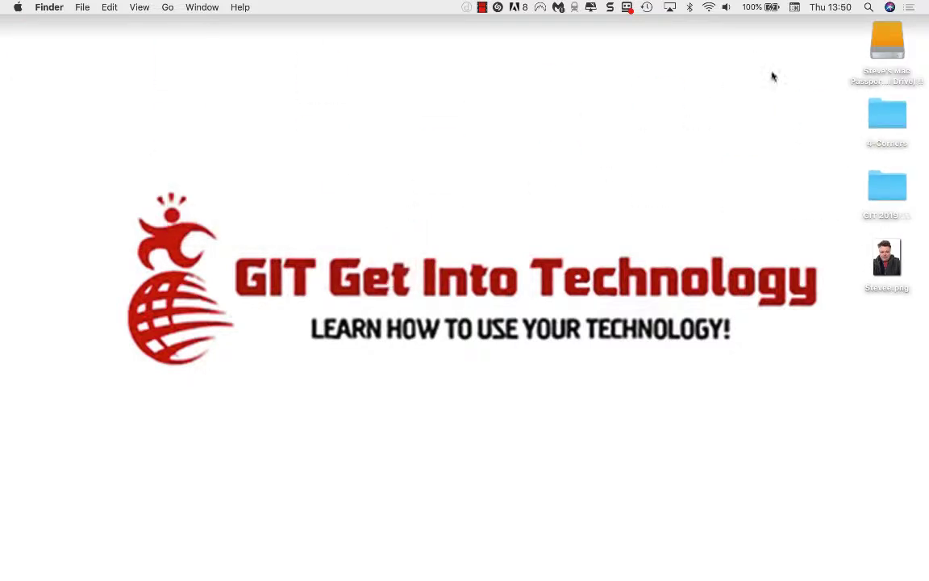
mouse_move(868, 191)
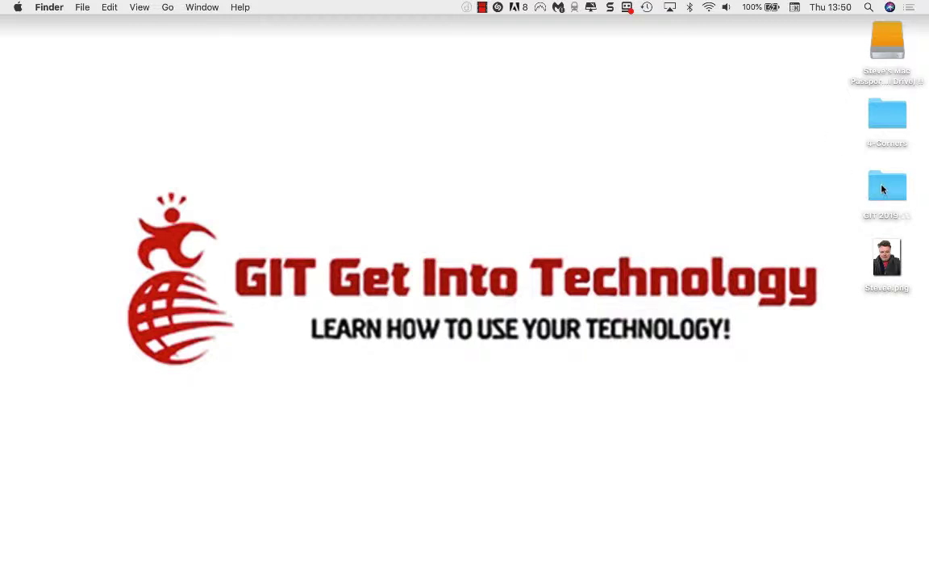
mouse_move(816, 111)
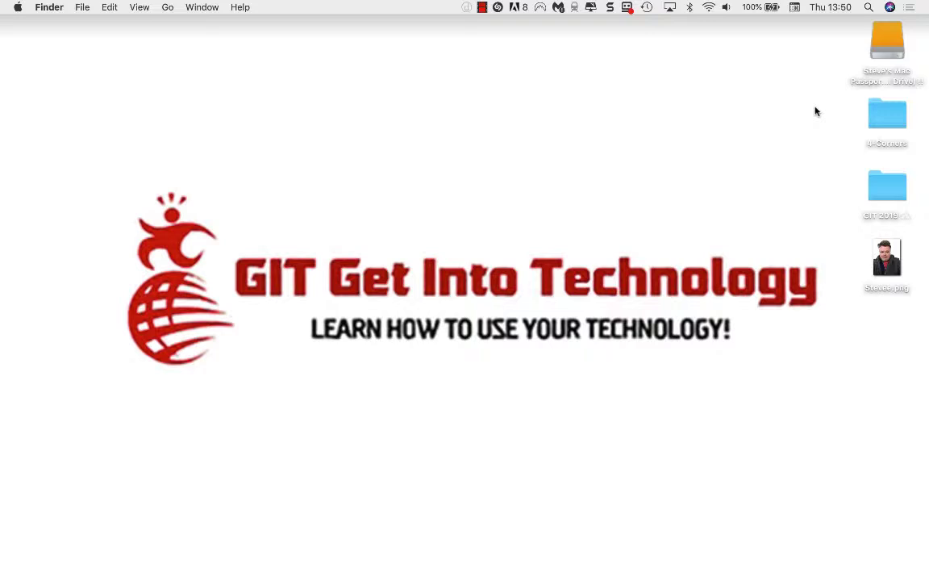
mouse_move(837, 169)
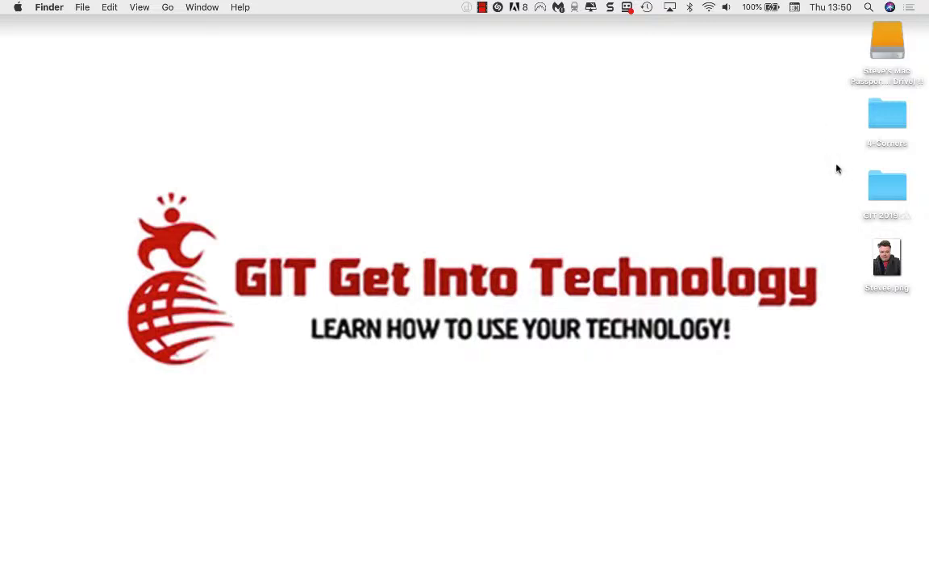
mouse_move(823, 186)
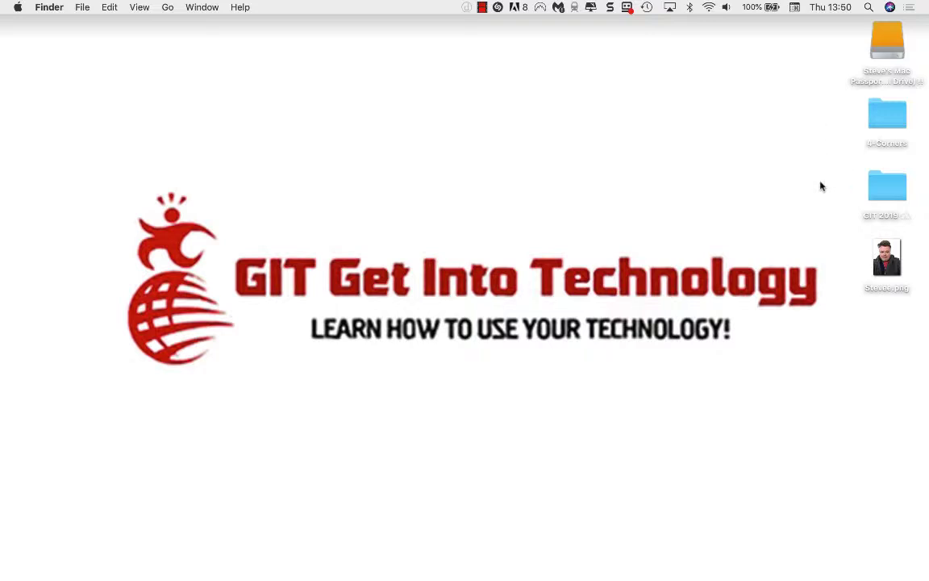
mouse_move(803, 191)
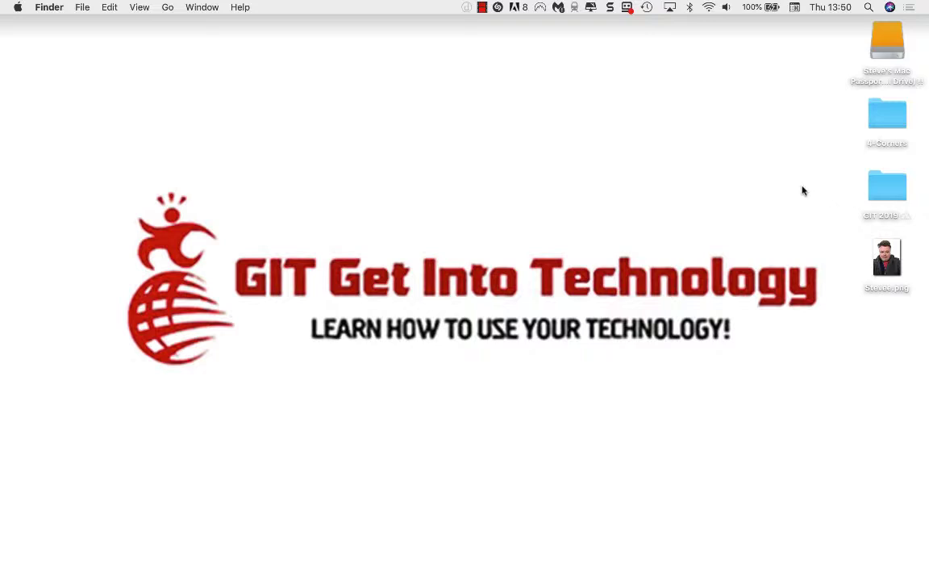
mouse_move(712, 153)
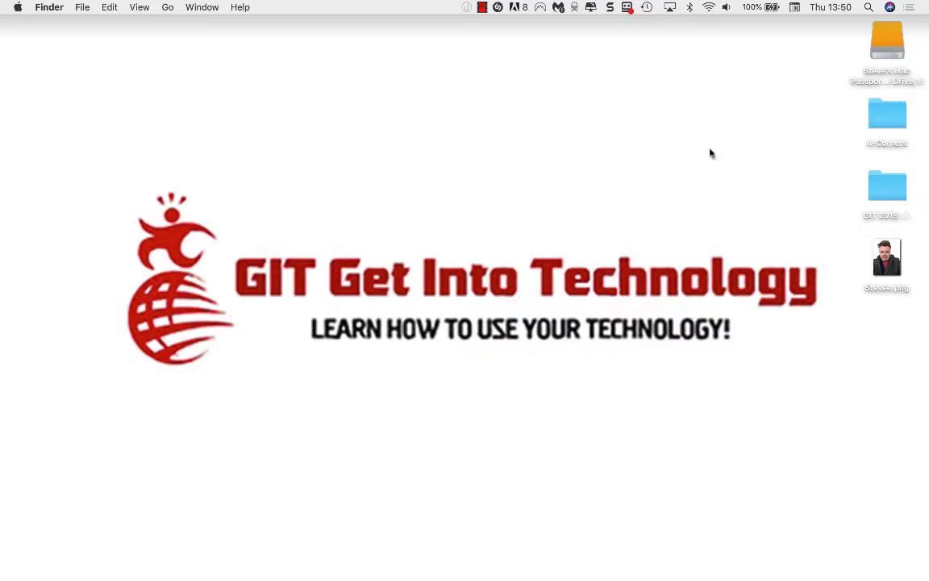
Drag the GIT 2019 and 4-Corners folders out of the column to the top-left, 4-Corners below GIT 2019.
right_click(709, 154)
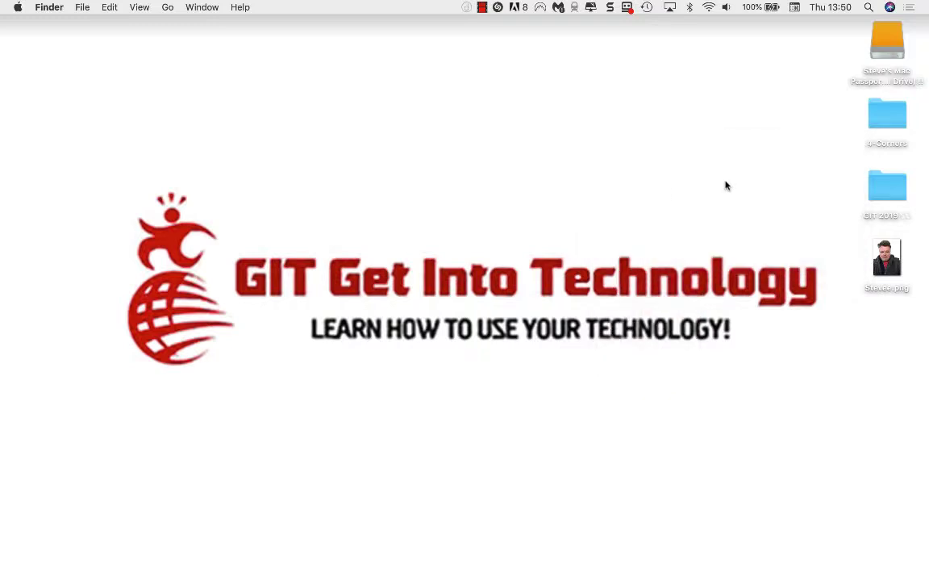
drag(887, 184, 478, 184)
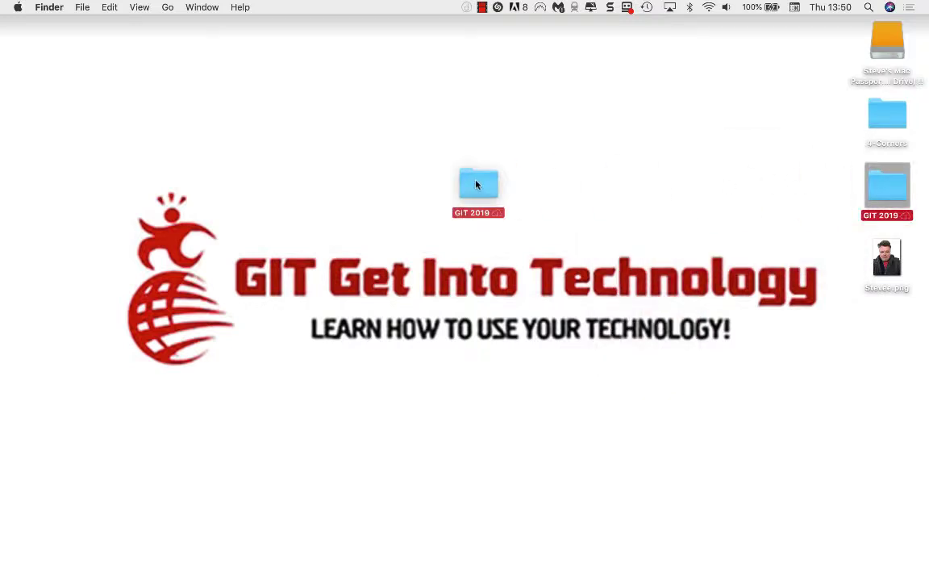
drag(477, 184, 24, 32)
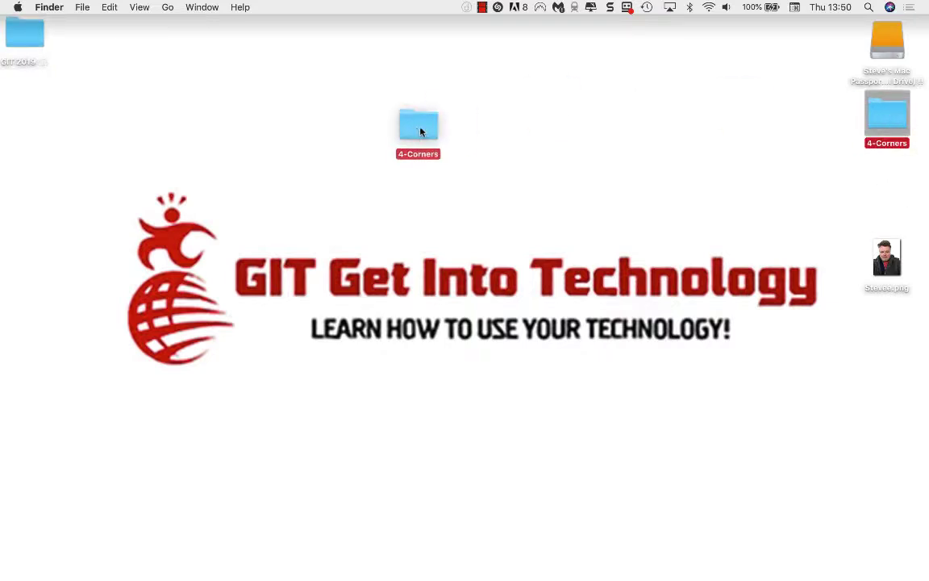
drag(417, 125, 20, 87)
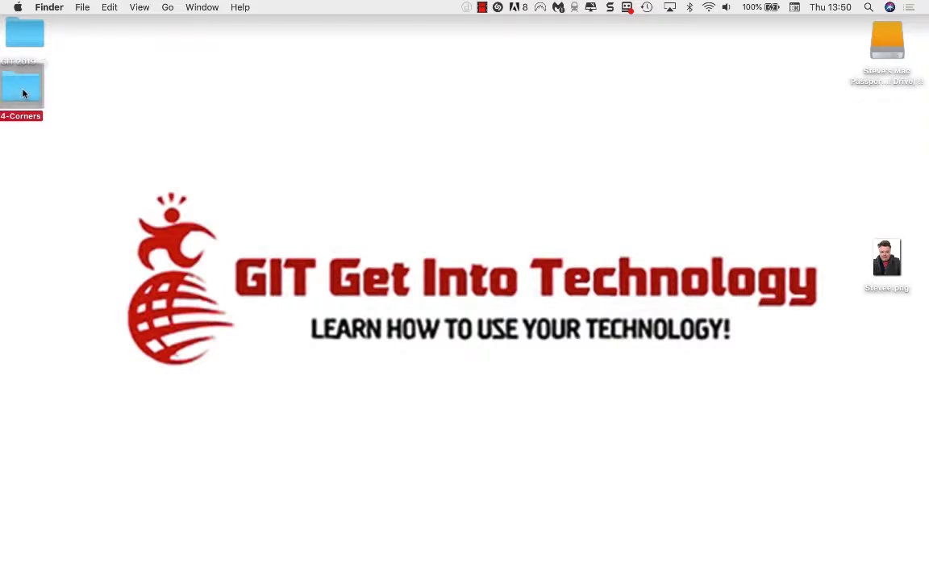
click(287, 96)
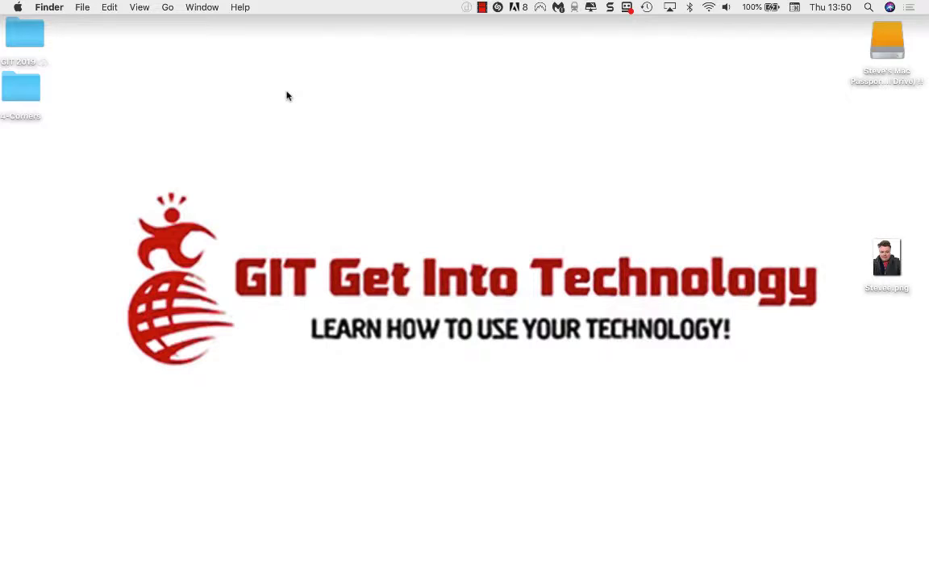
mouse_move(40, 121)
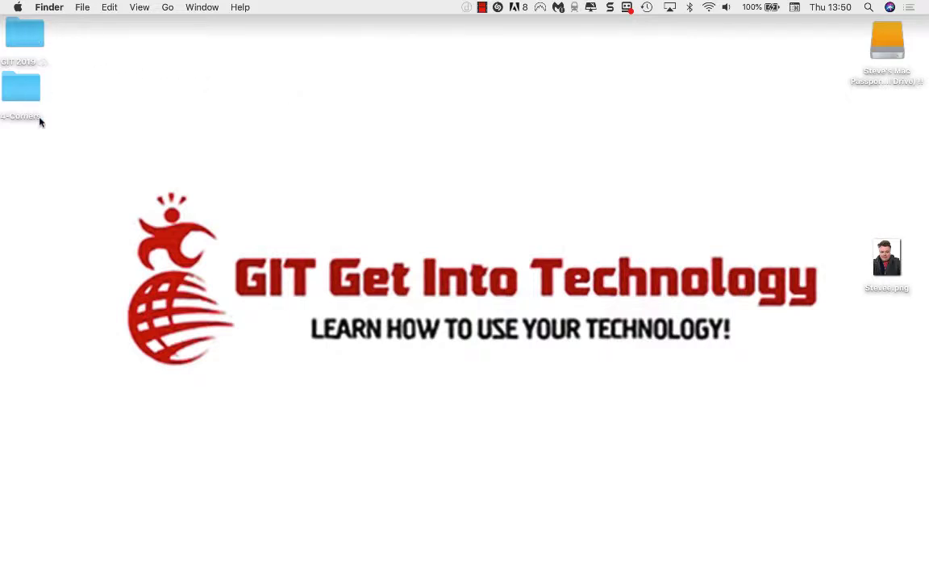
mouse_move(78, 28)
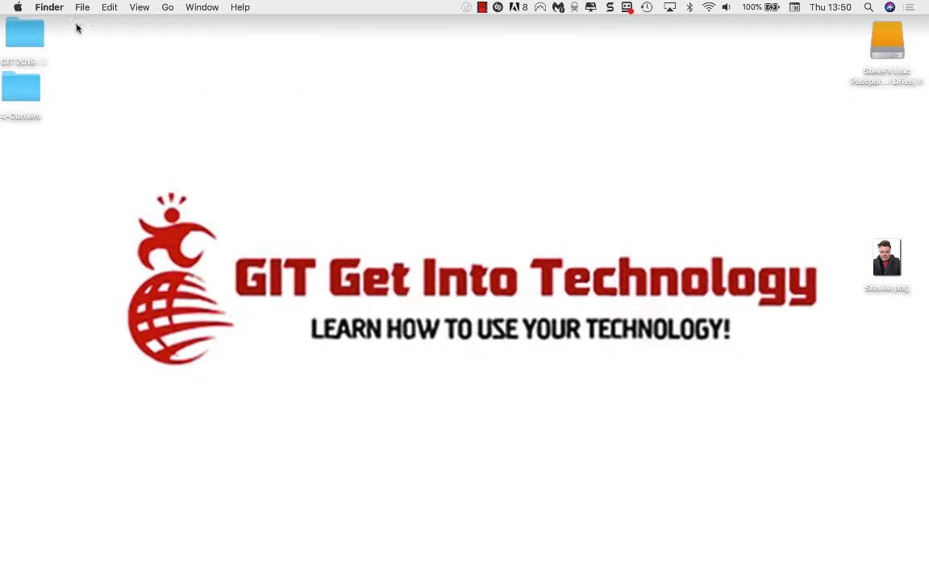
mouse_move(70, 25)
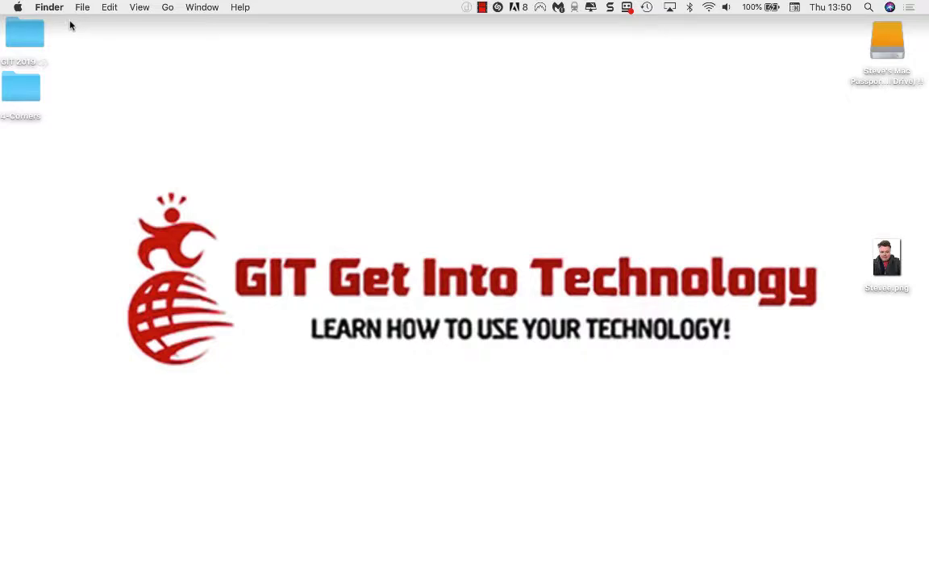
mouse_move(69, 45)
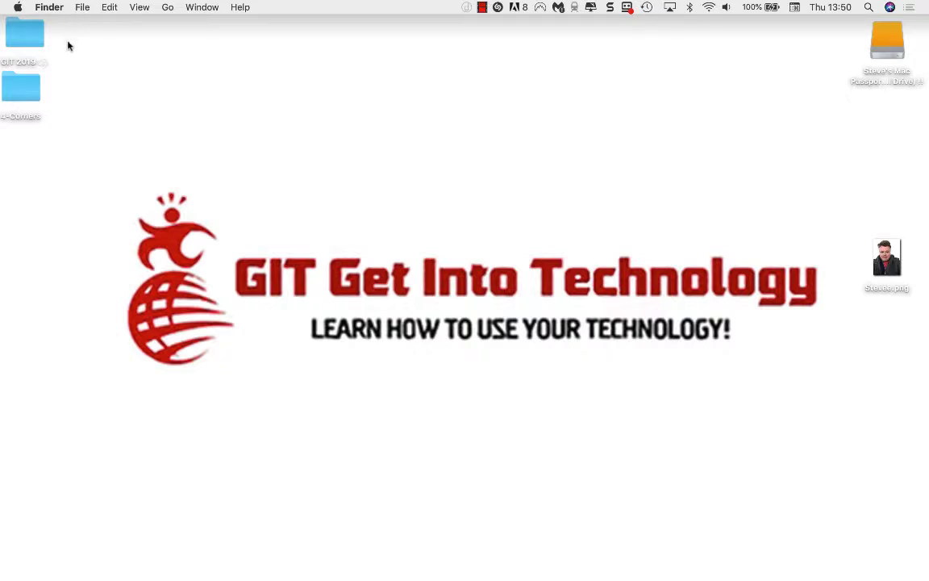
mouse_move(68, 118)
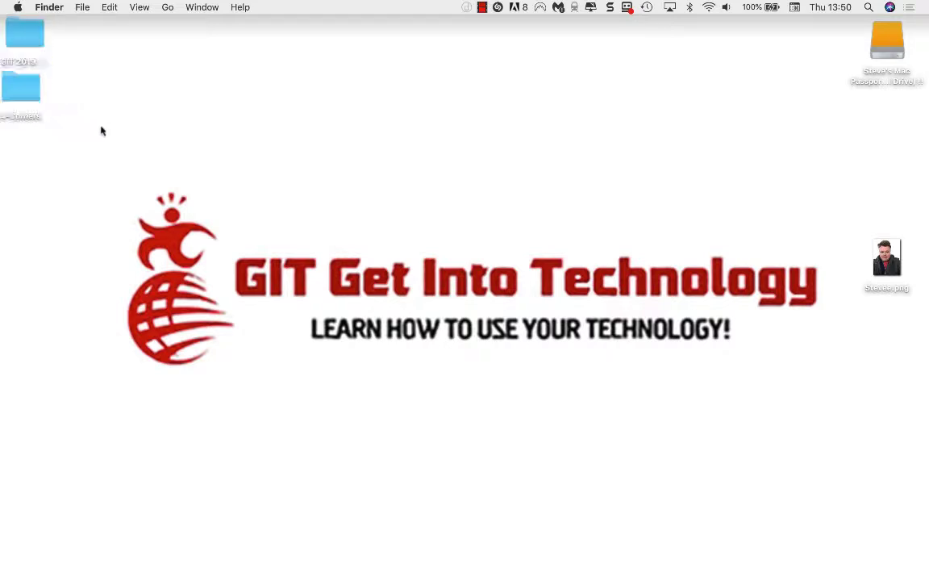
mouse_move(50, 137)
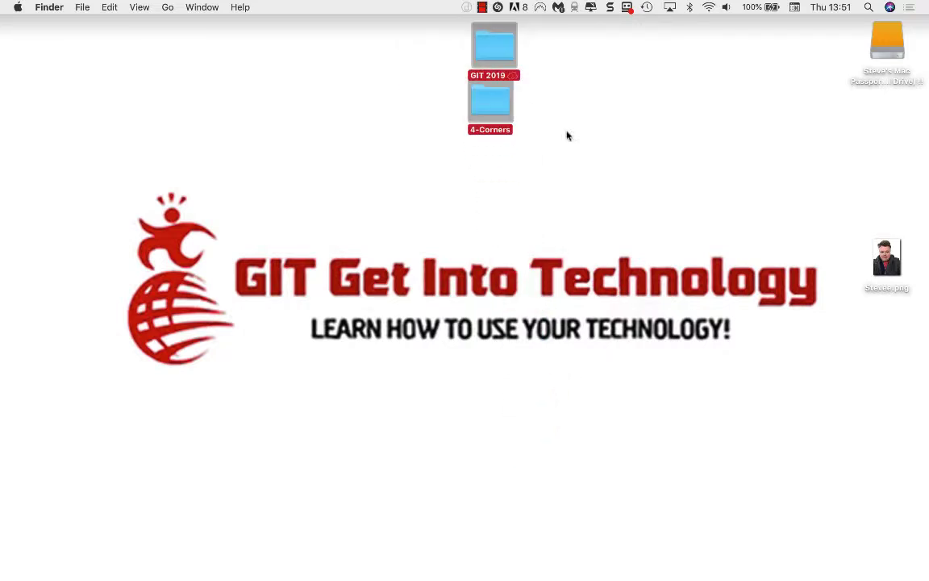
right_click(568, 136)
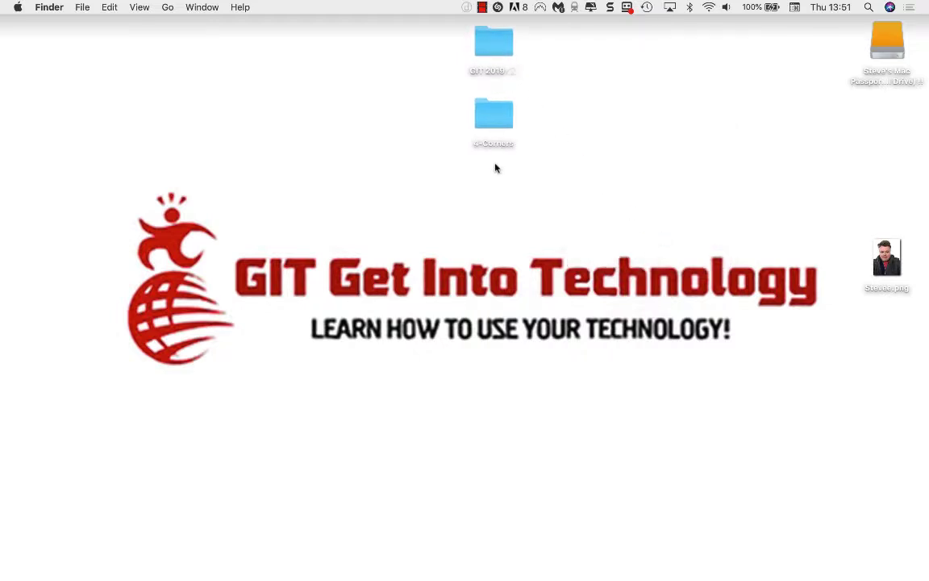
mouse_move(525, 29)
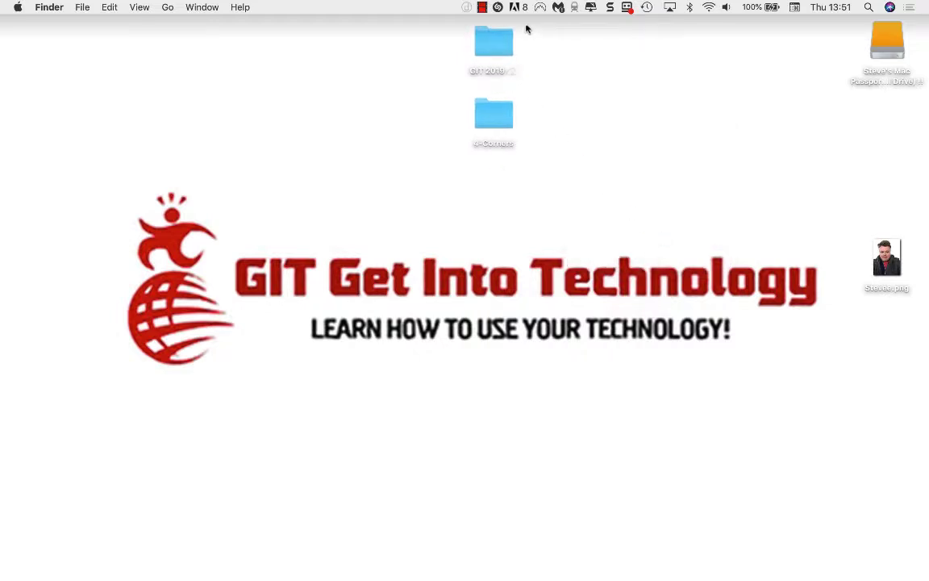
mouse_move(526, 142)
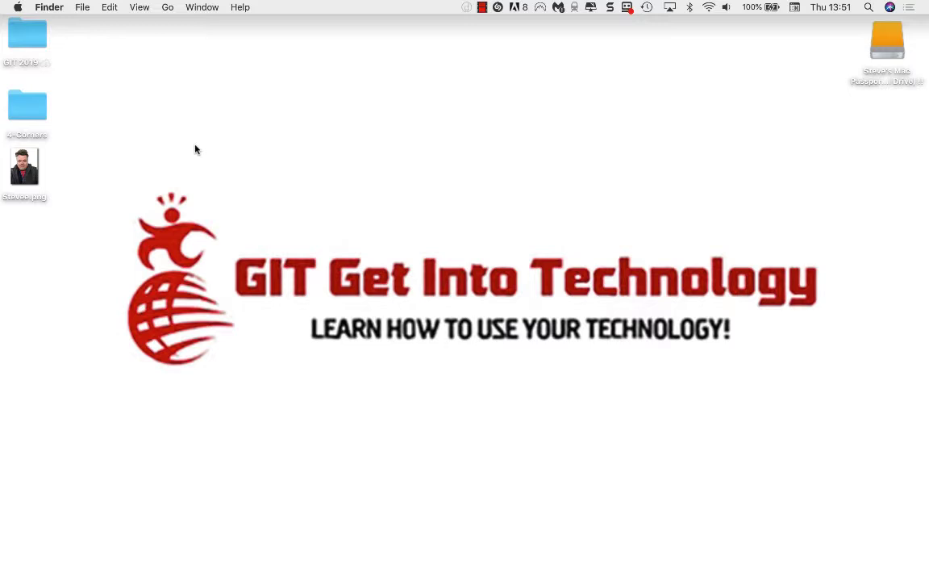
mouse_move(53, 59)
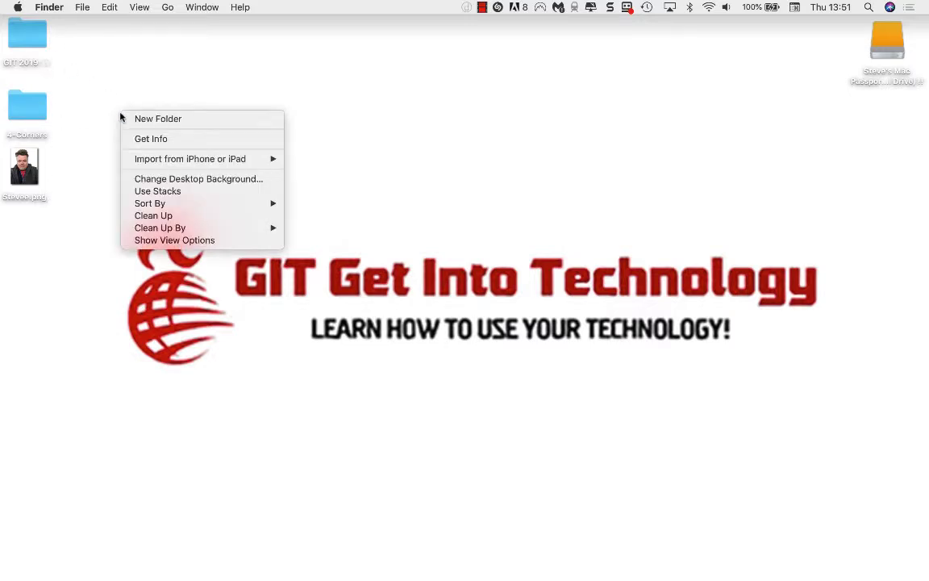
mouse_move(218, 216)
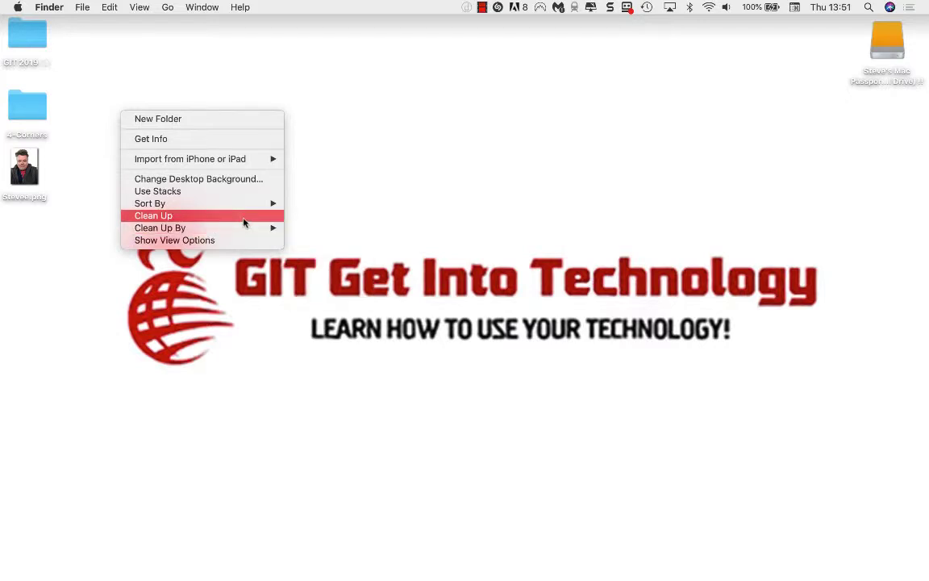
Clean Up the desktop so the folders and photo snap to the grid at the top-left edge.
click(153, 216)
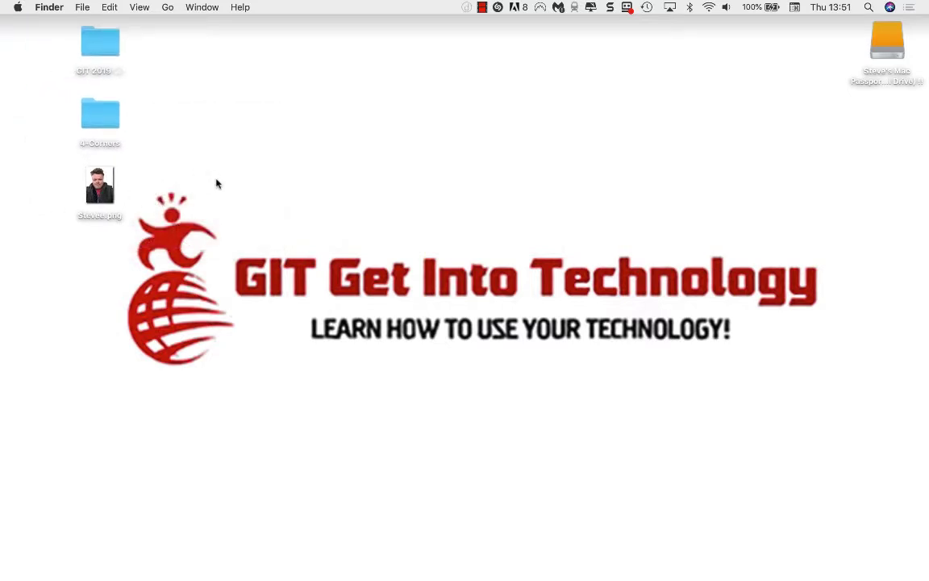
mouse_move(135, 26)
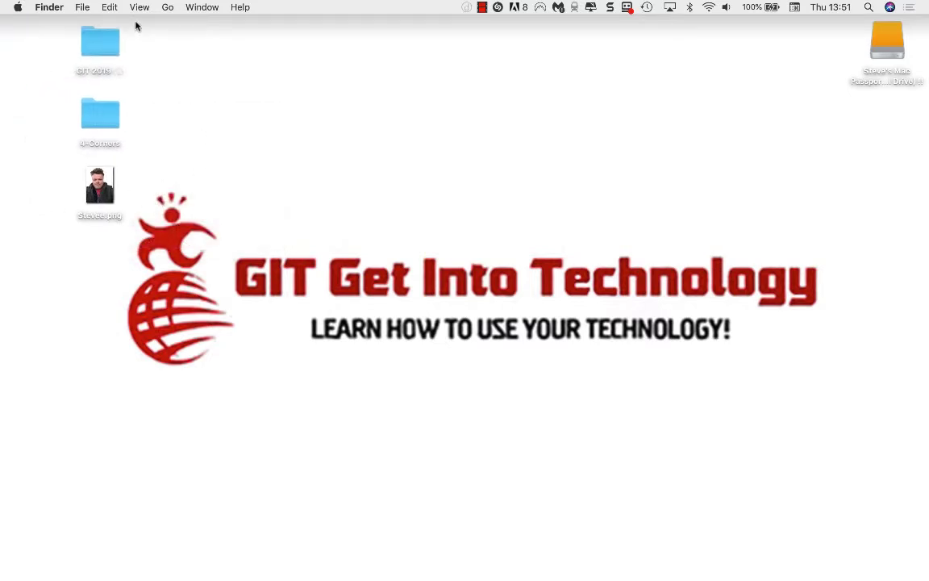
mouse_move(136, 183)
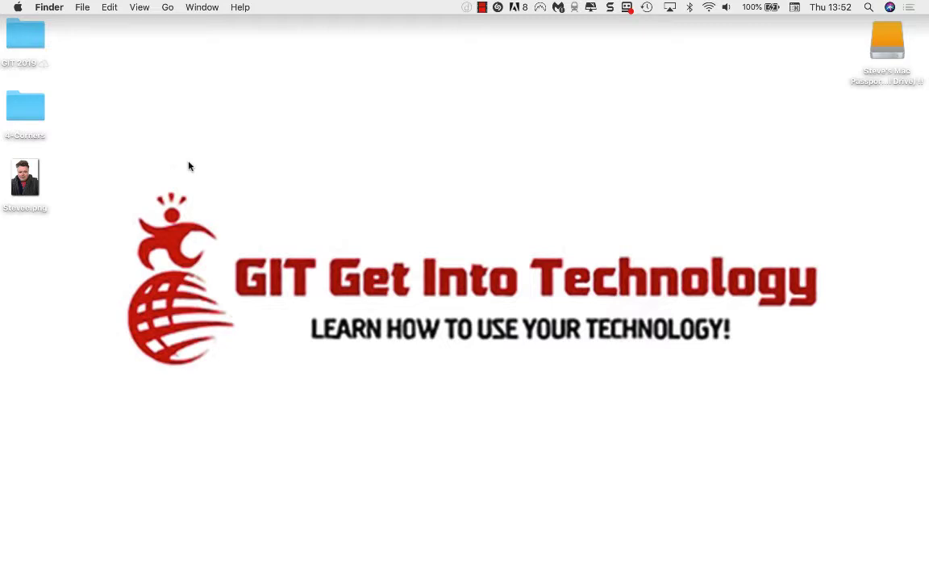
mouse_move(368, 140)
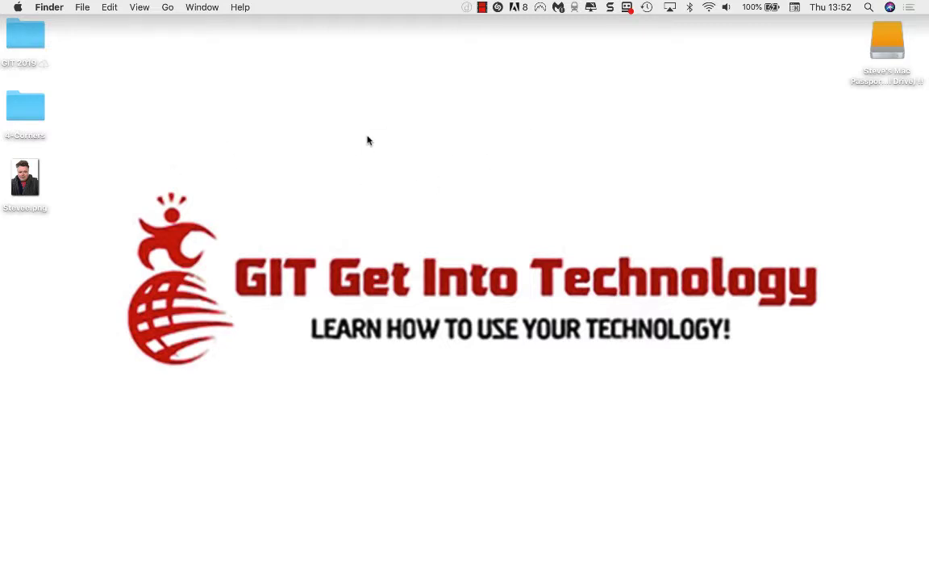
right_click(368, 140)
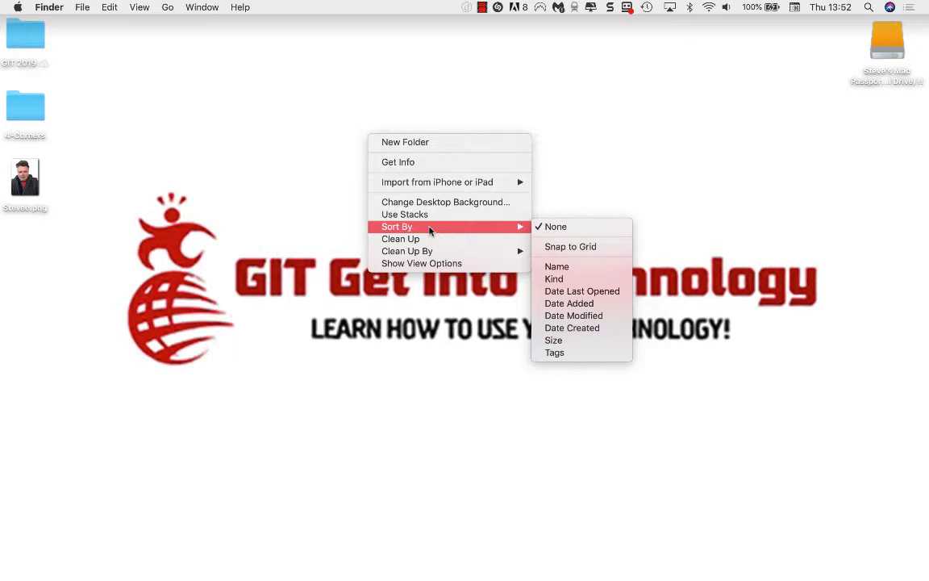
mouse_move(571, 247)
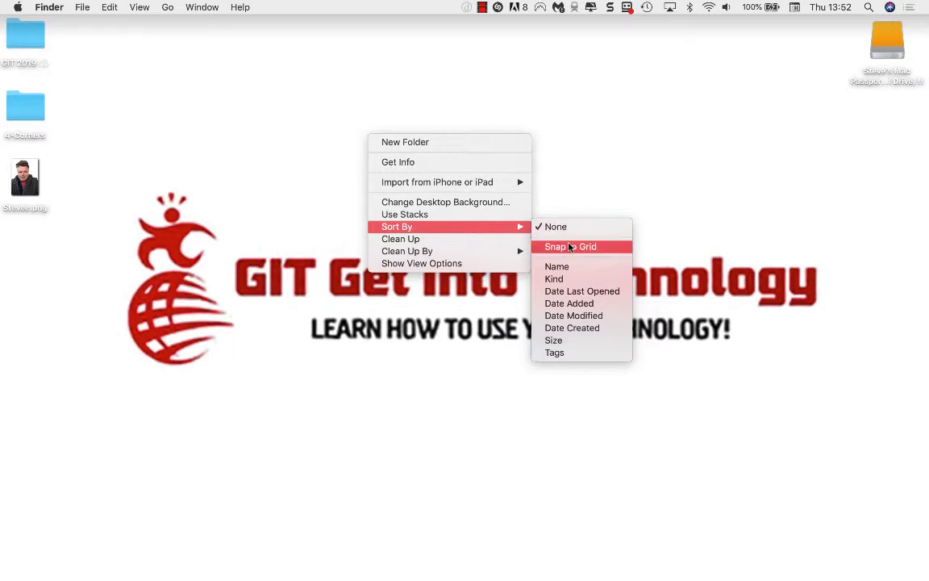
mouse_move(556, 266)
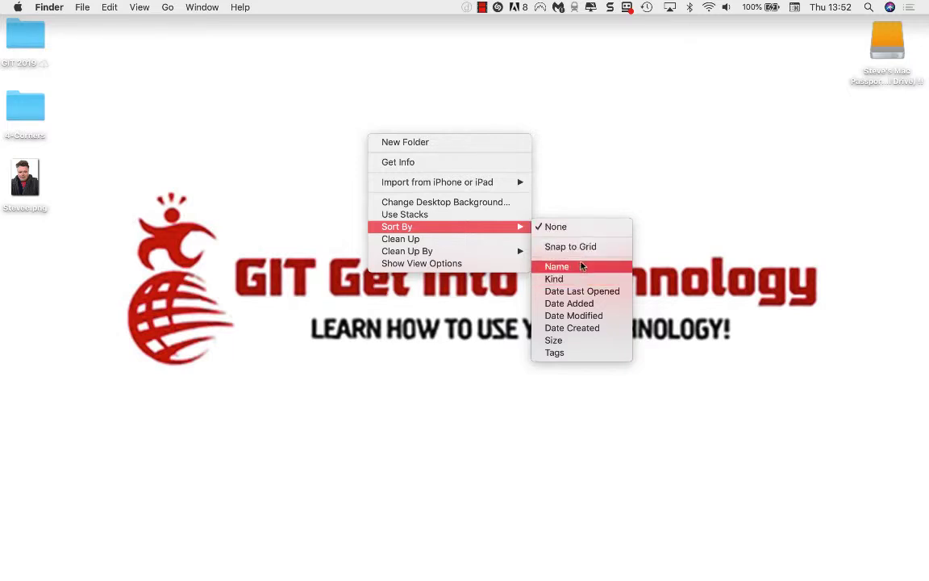
mouse_move(555, 278)
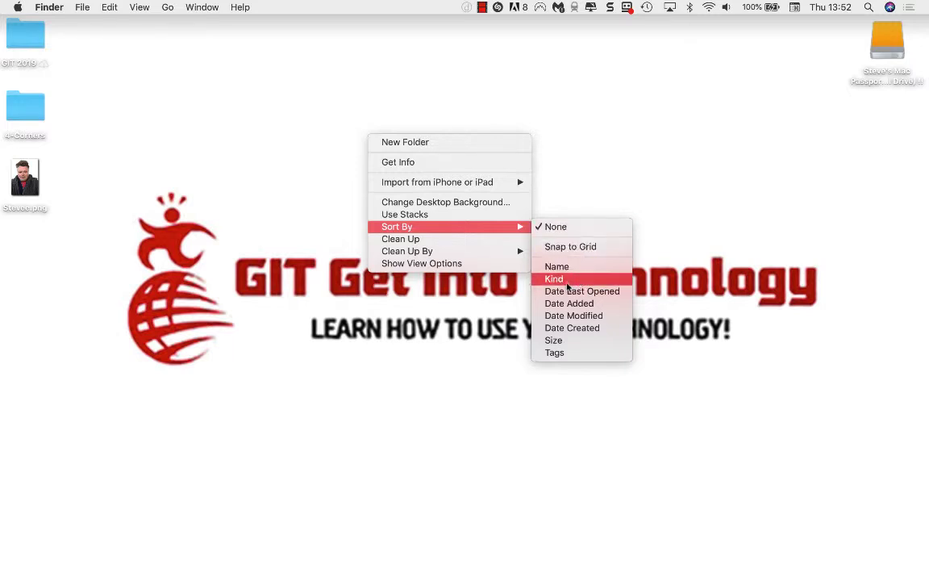
mouse_move(567, 303)
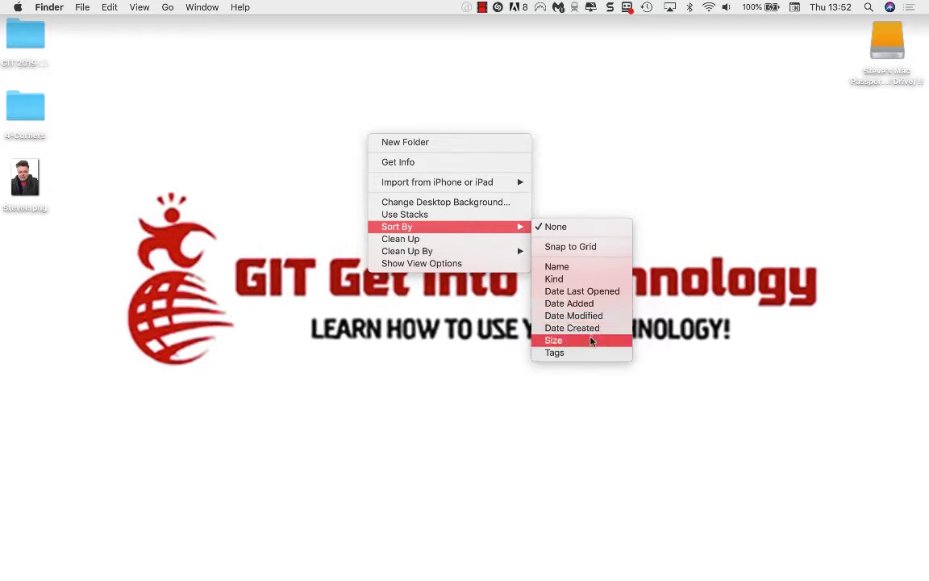
mouse_move(580, 351)
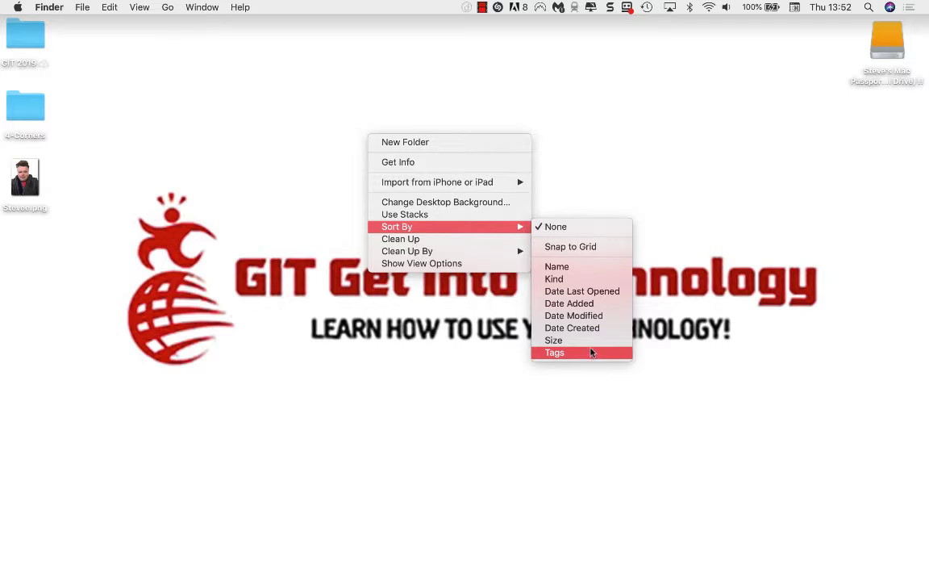
mouse_move(400, 239)
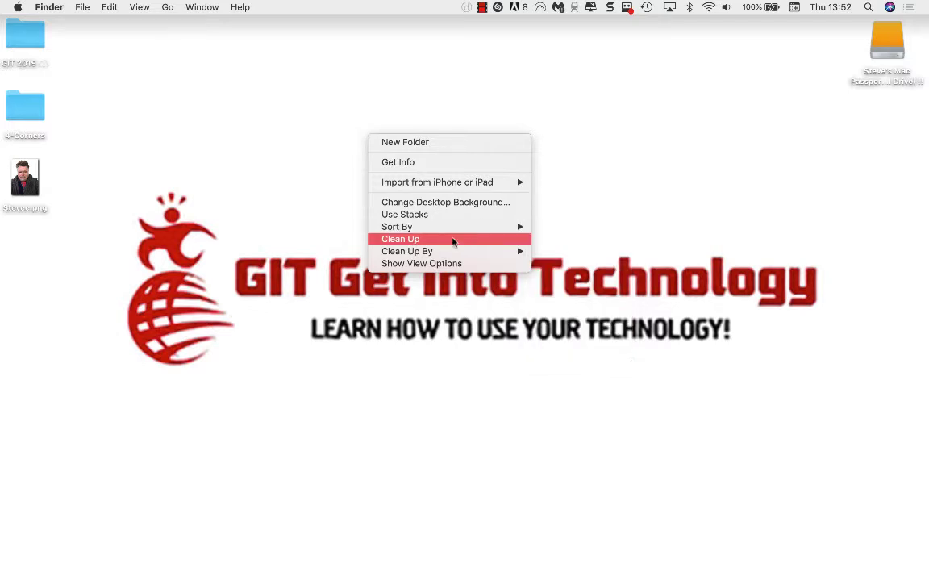
mouse_move(407, 252)
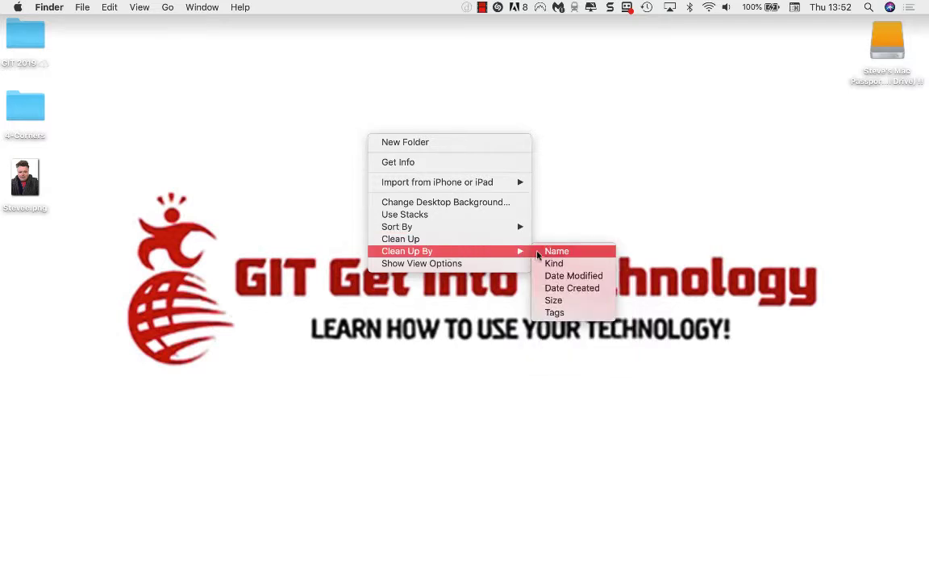
mouse_move(574, 274)
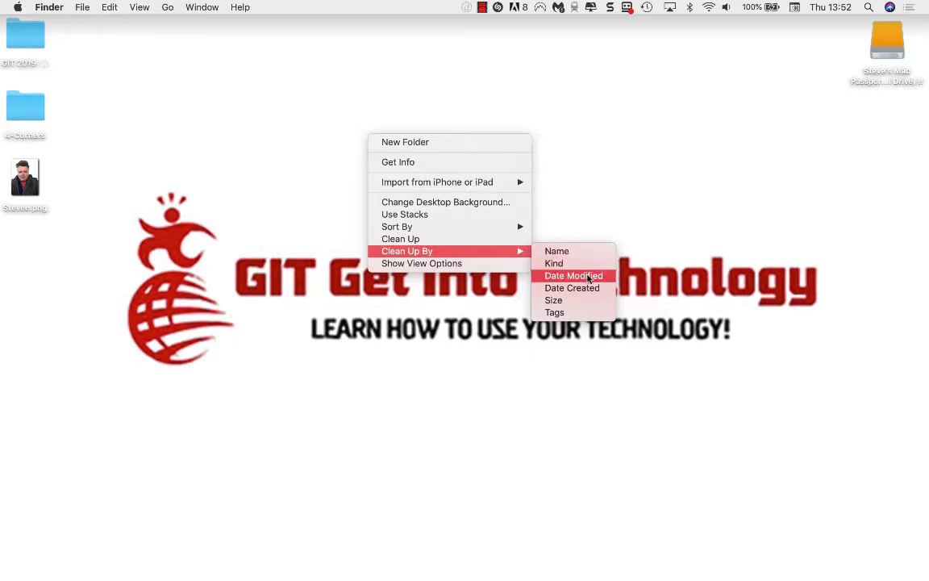
mouse_move(554, 263)
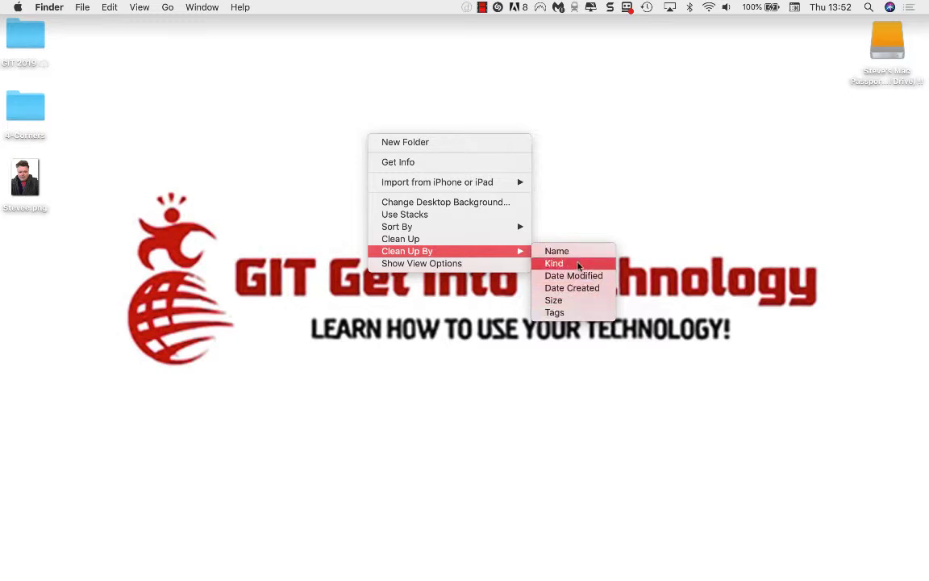
mouse_move(556, 251)
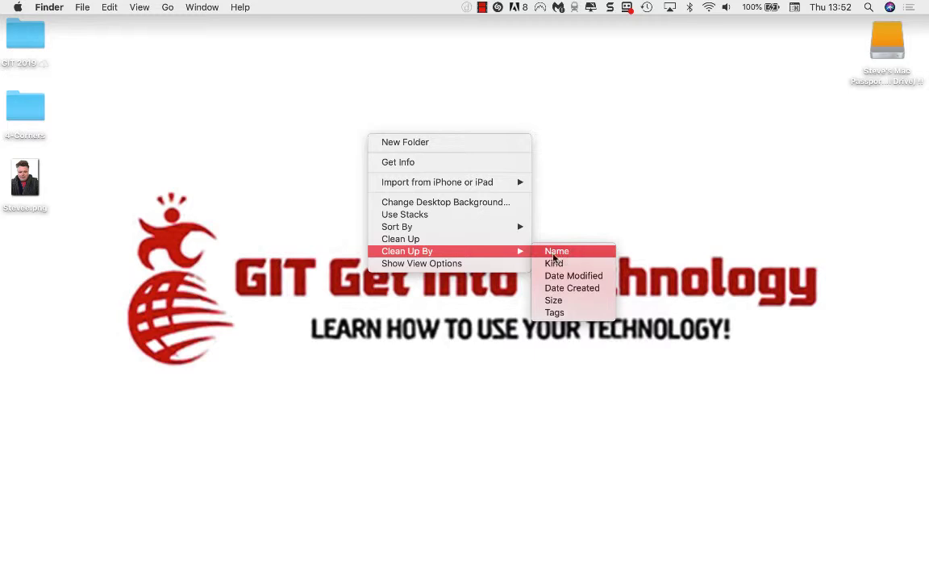
mouse_move(571, 287)
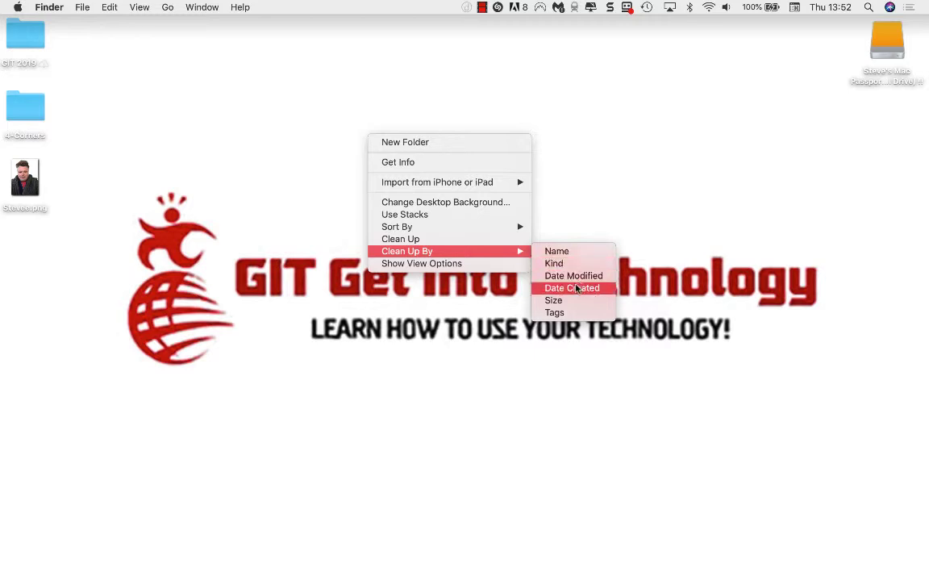
mouse_move(574, 276)
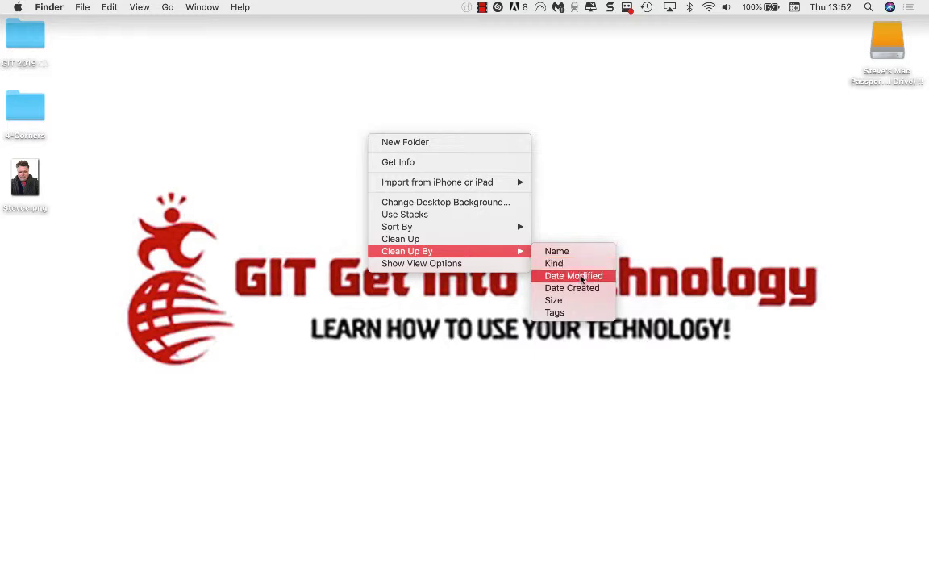
mouse_move(571, 287)
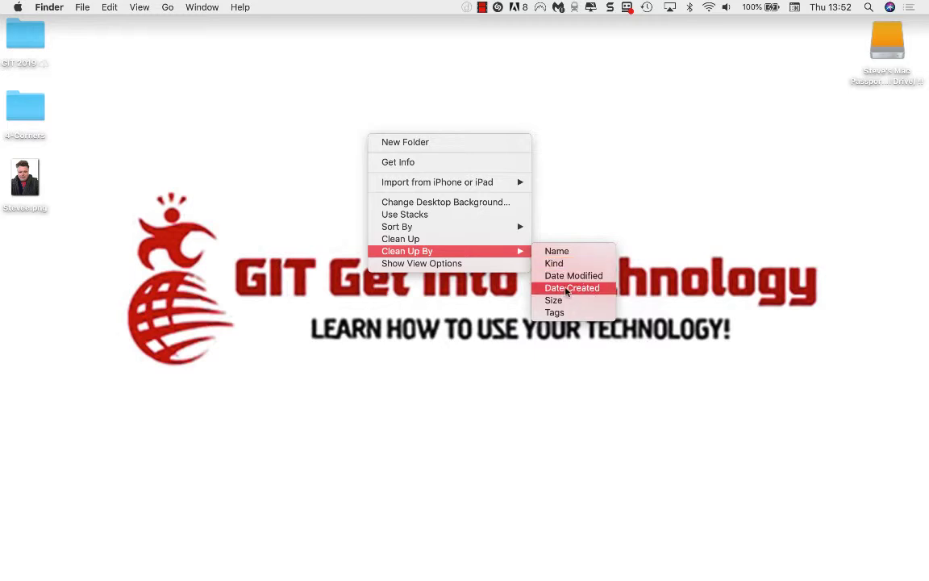
mouse_move(593, 293)
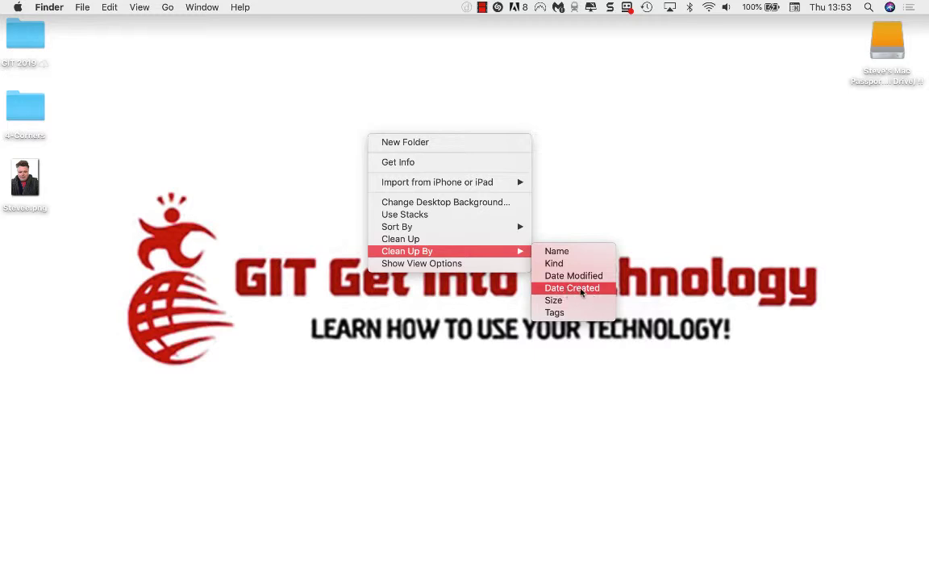
mouse_move(575, 293)
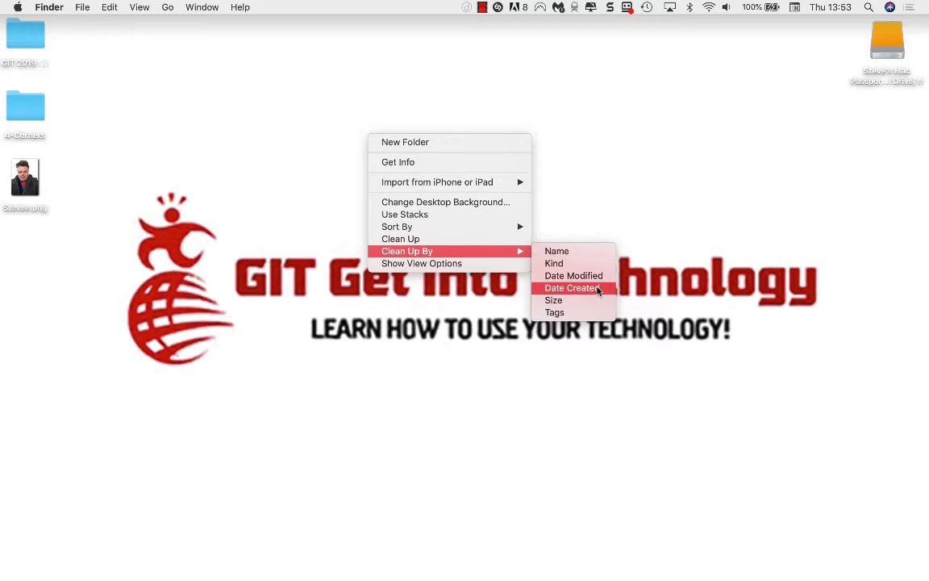
mouse_move(556, 252)
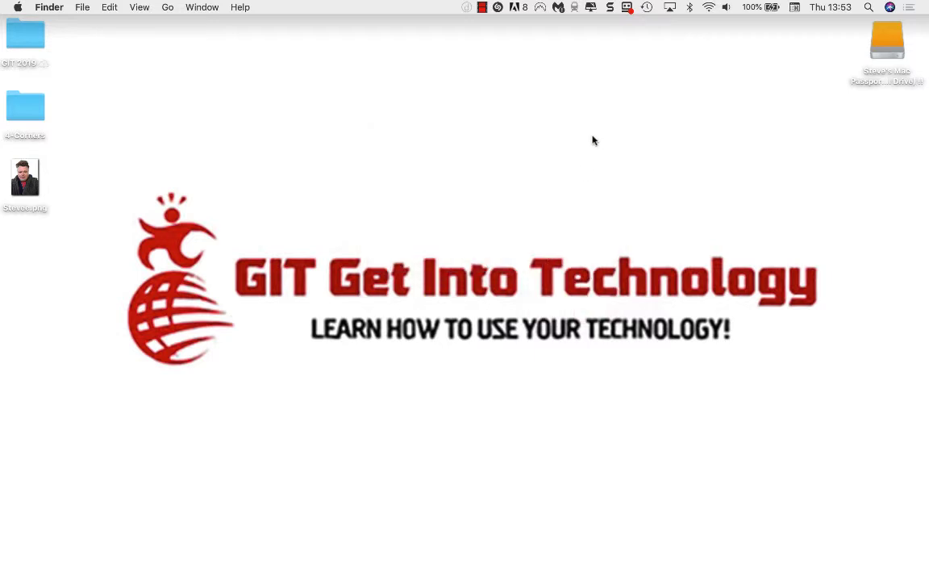
mouse_move(191, 98)
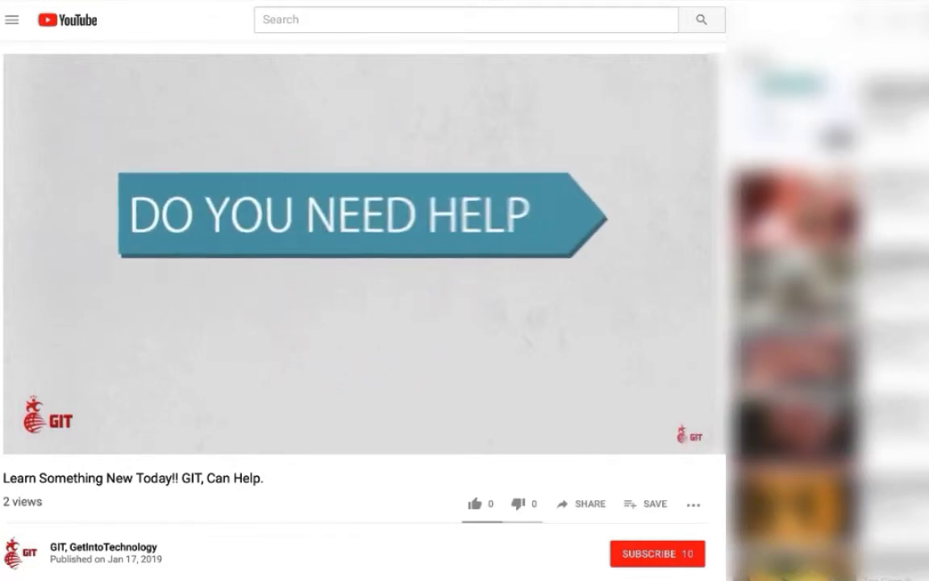
Subscribe to the GIT channel and turn on notifications for new uploads.
click(656, 554)
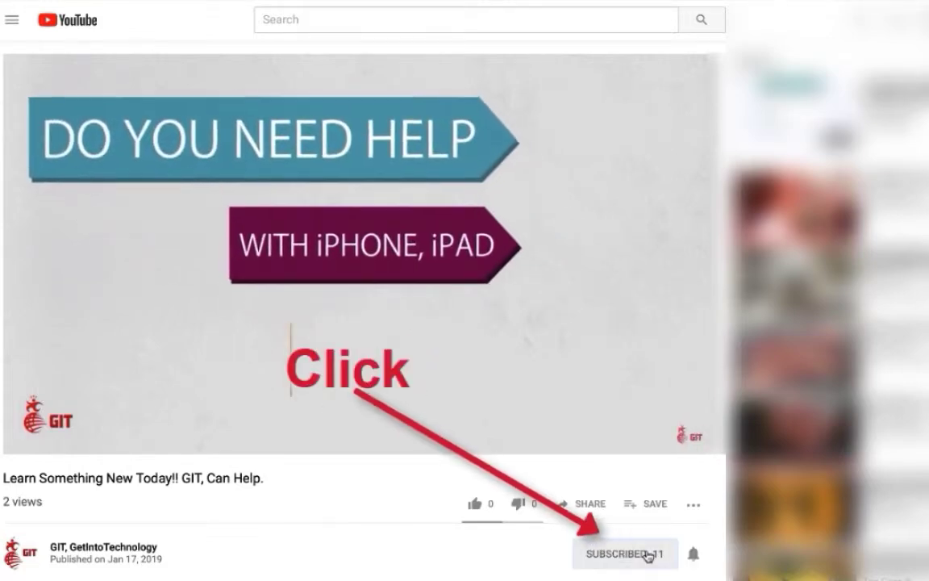
click(626, 553)
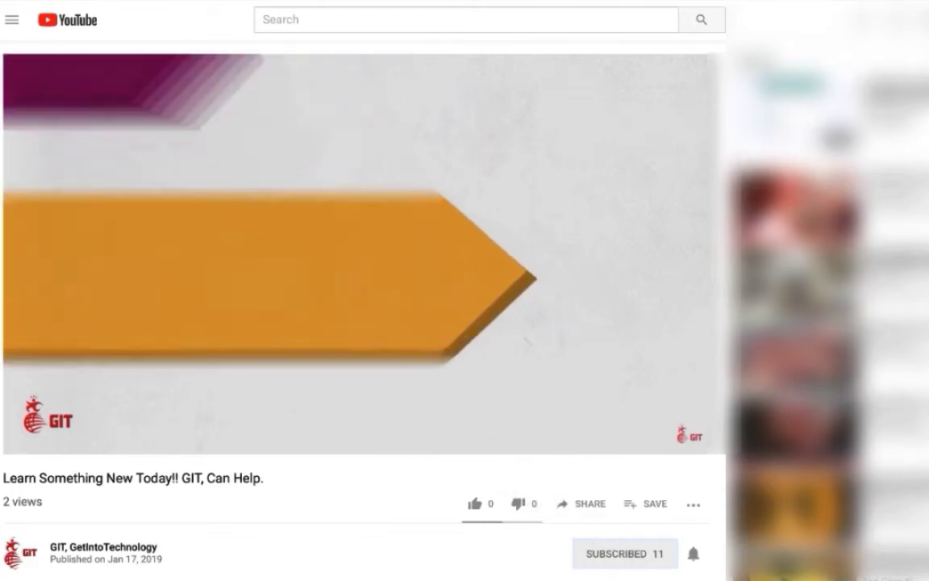
click(692, 553)
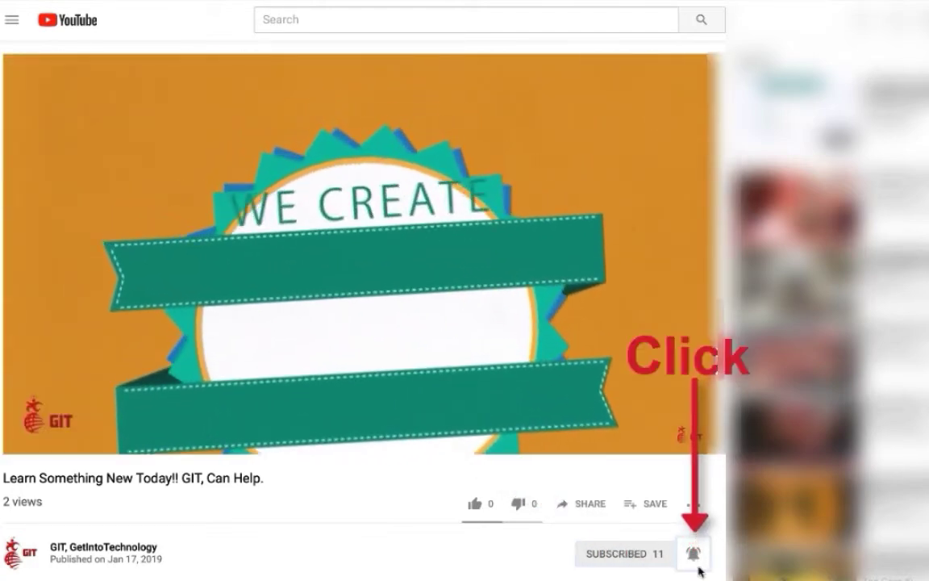
click(691, 553)
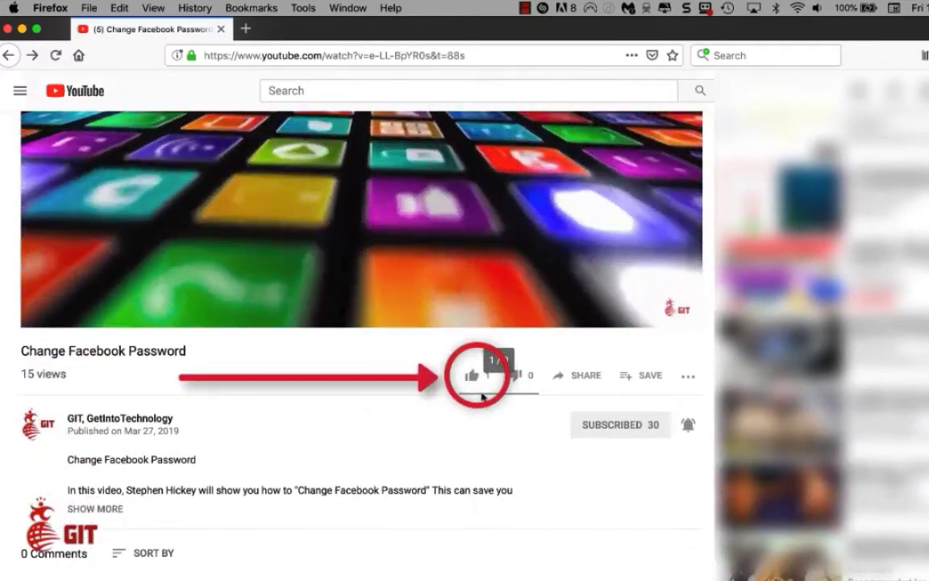
Like the Change Facebook Password video and expand its full description, scrolling to the comments.
click(471, 374)
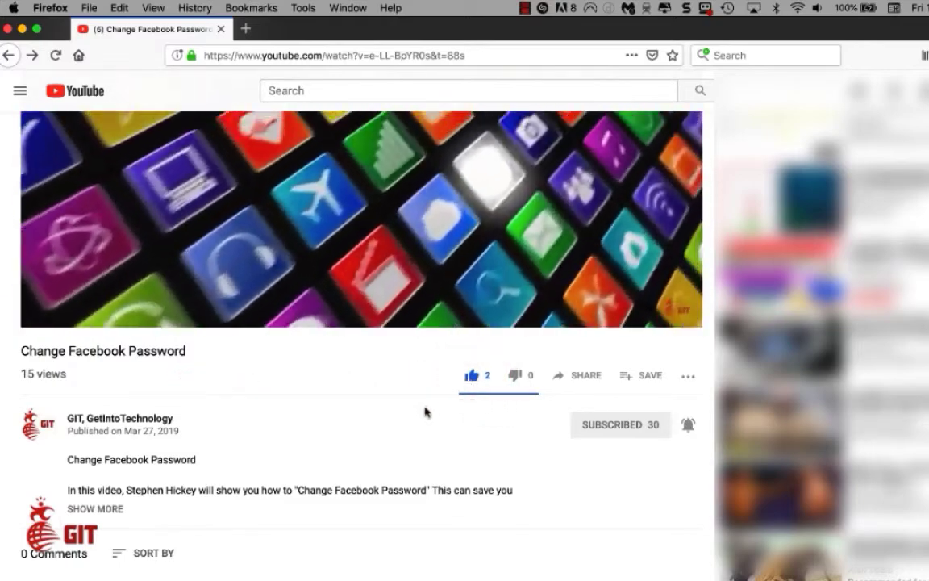
scroll(down, 3)
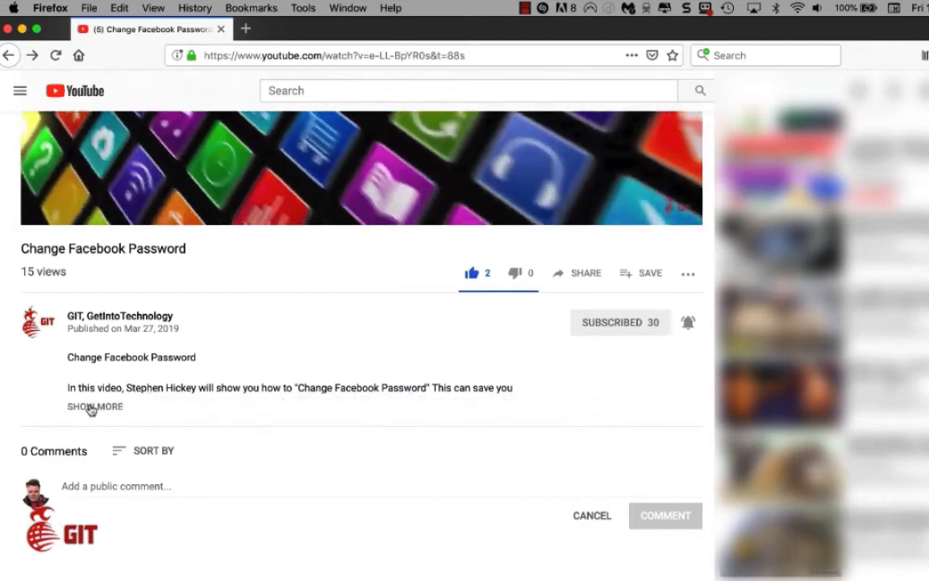
click(93, 407)
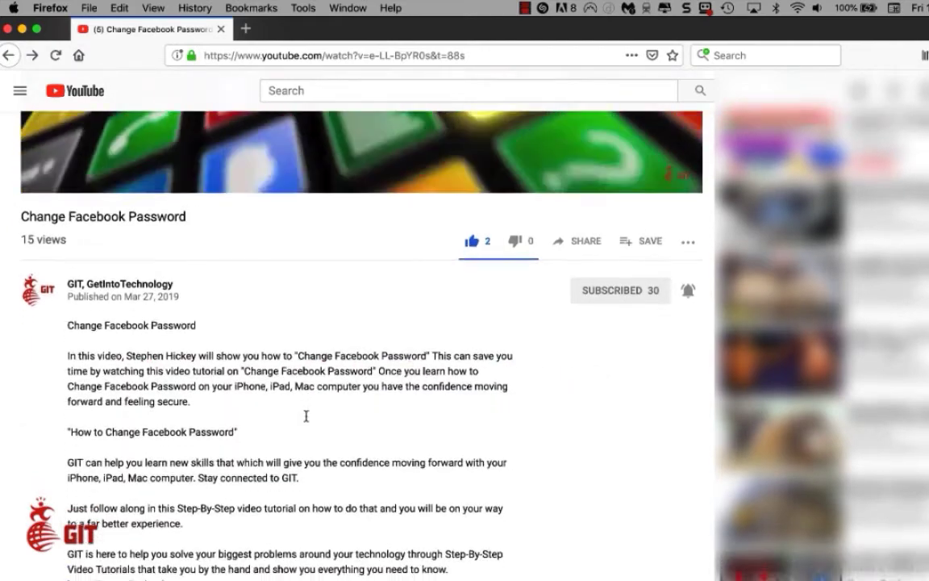
scroll(down, 3)
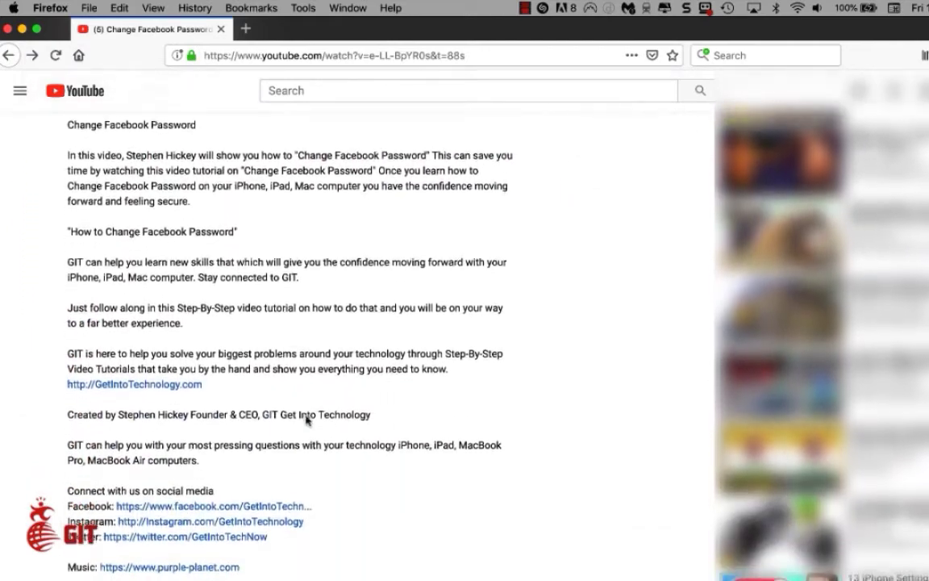
scroll(down, 3)
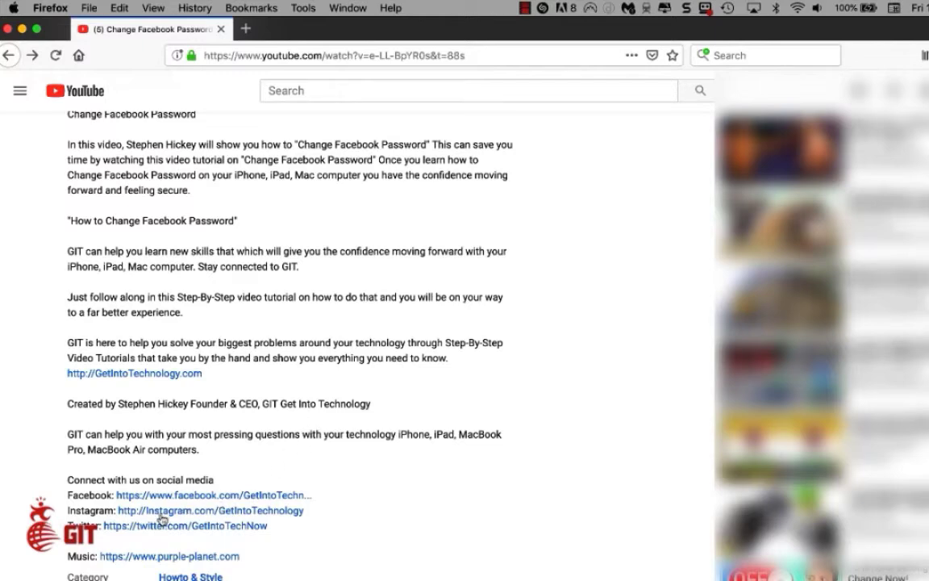
mouse_move(300, 532)
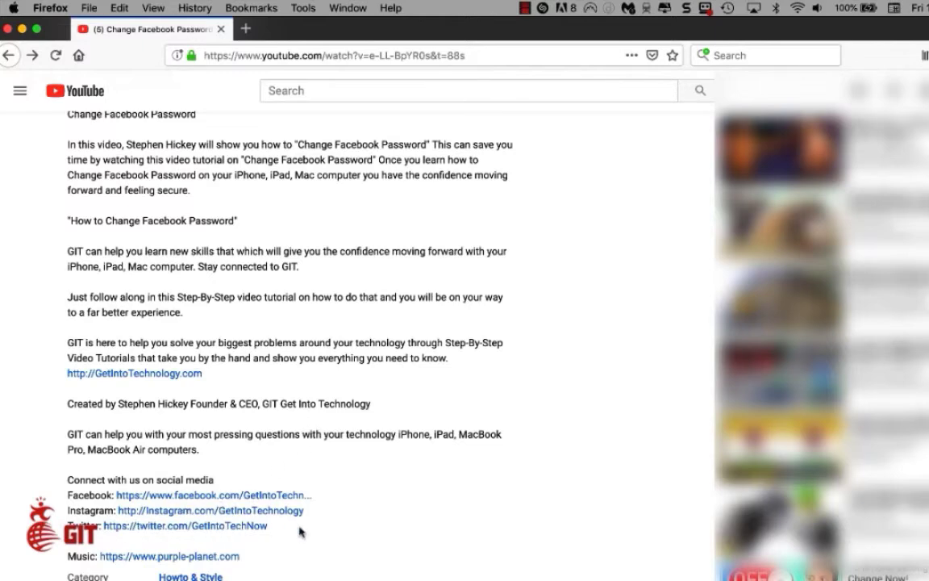
scroll(down, 3)
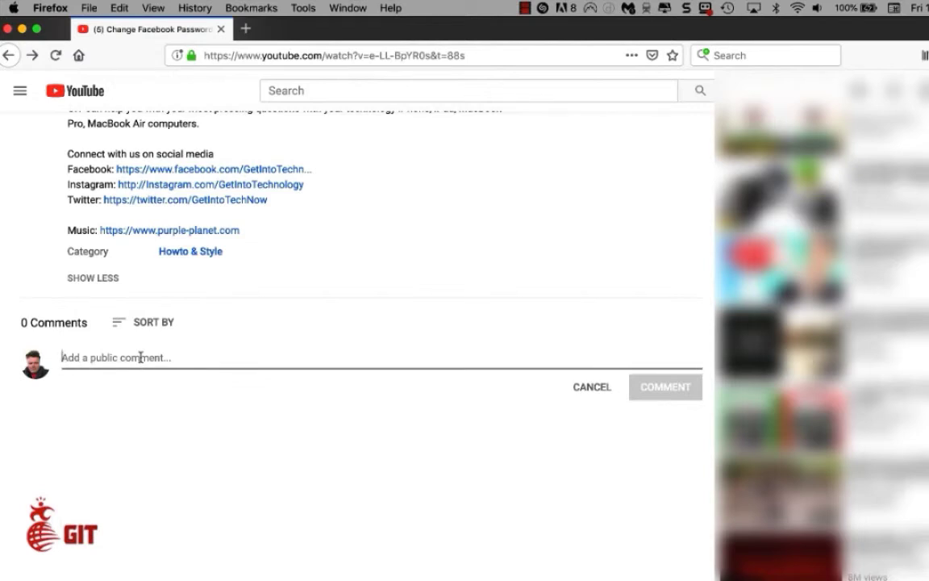
Post the comment 'Great video on how to change my Facebook password. It was easy to follow along. Thx 👏'.
text(Great video on how to change my Facebook password. It was easy to follow along. Thx 👏👏)
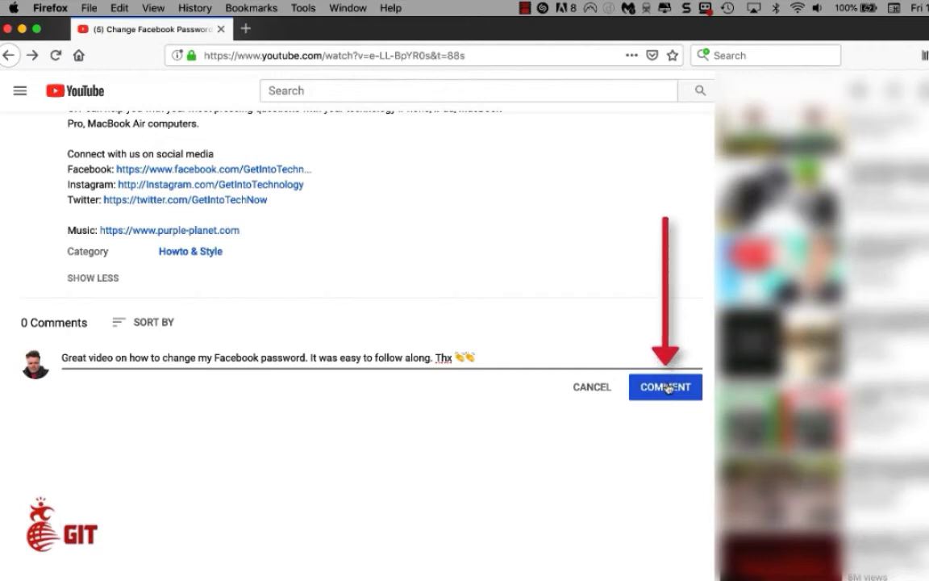
click(665, 387)
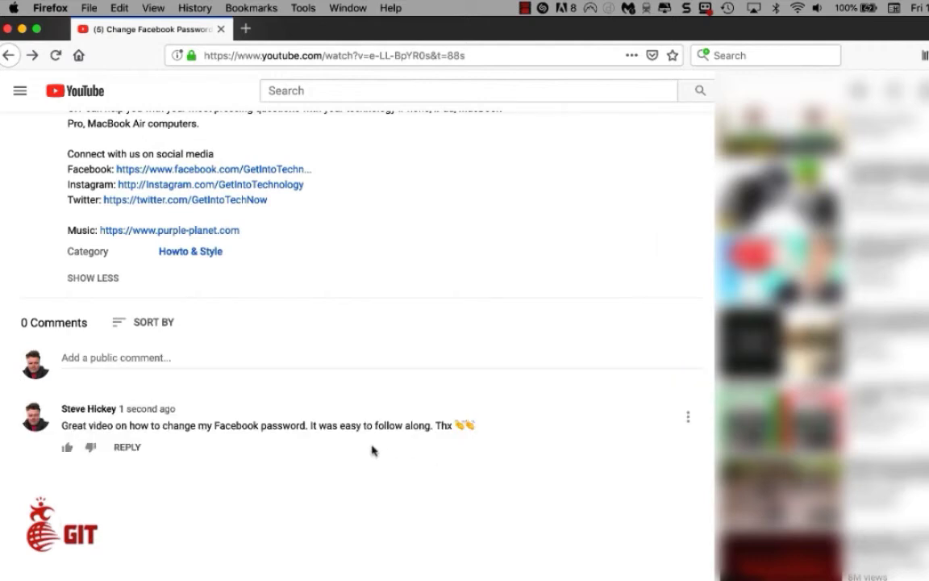
mouse_move(397, 446)
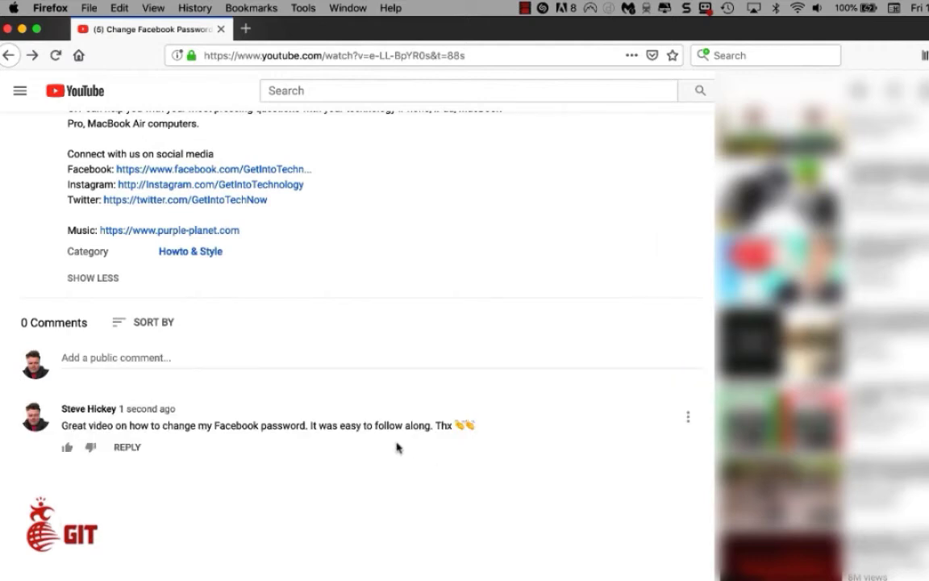
mouse_move(406, 438)
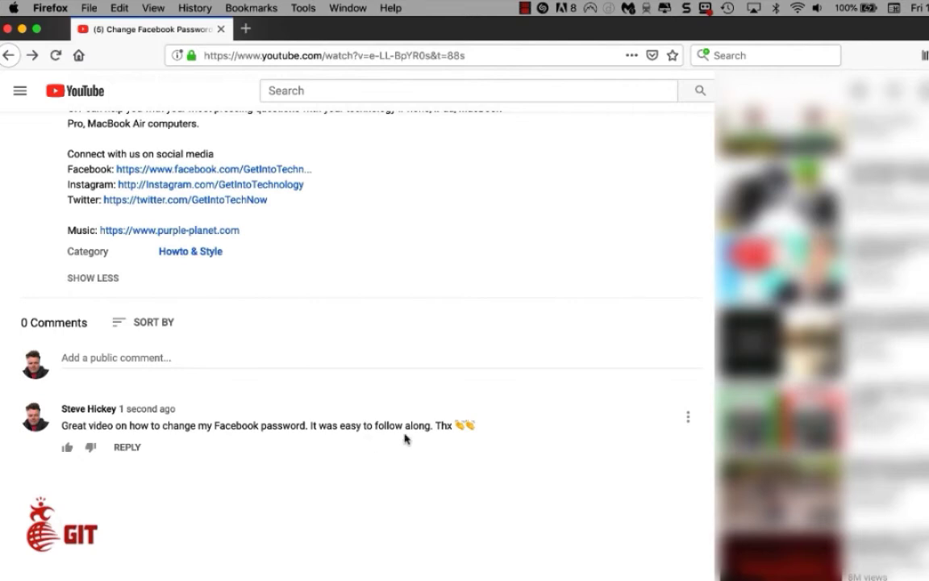
mouse_move(388, 448)
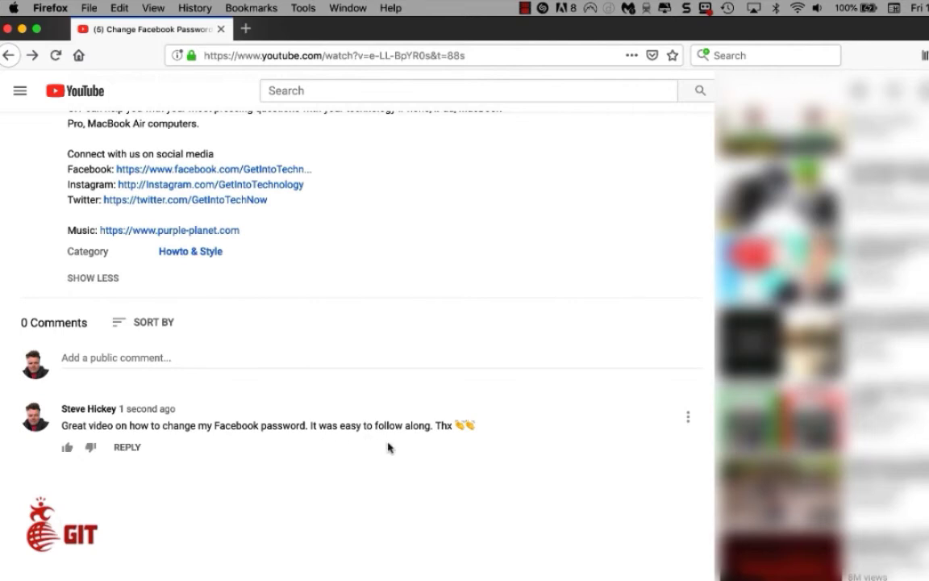